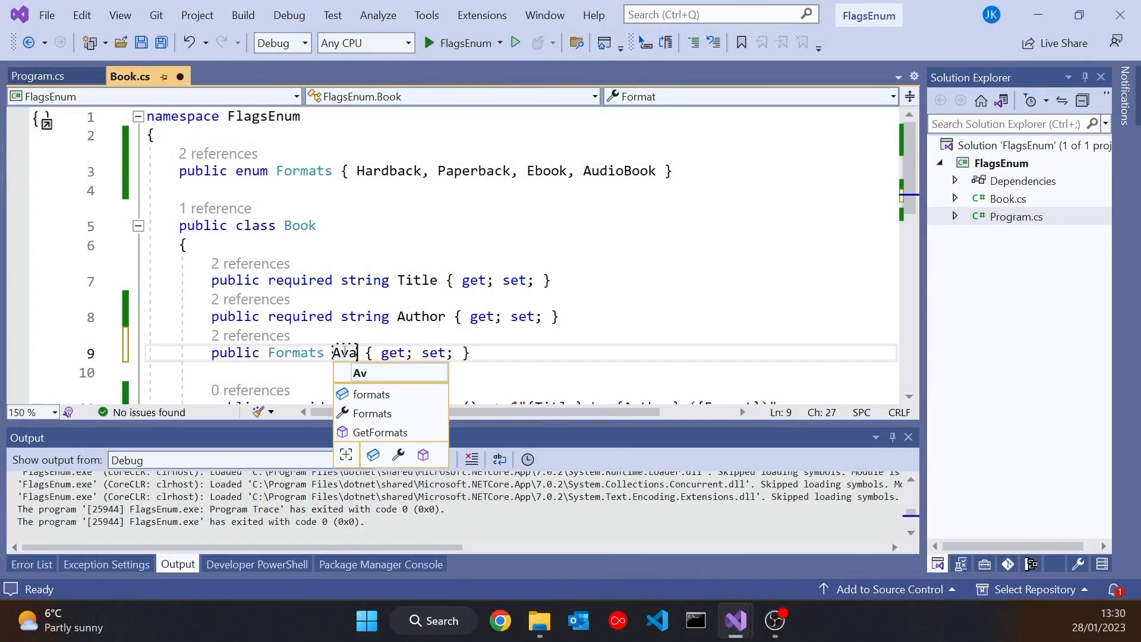
Step: Rename Book's Formats property to AvailableFormats and move into the Formats enum
text(ilableFormats)
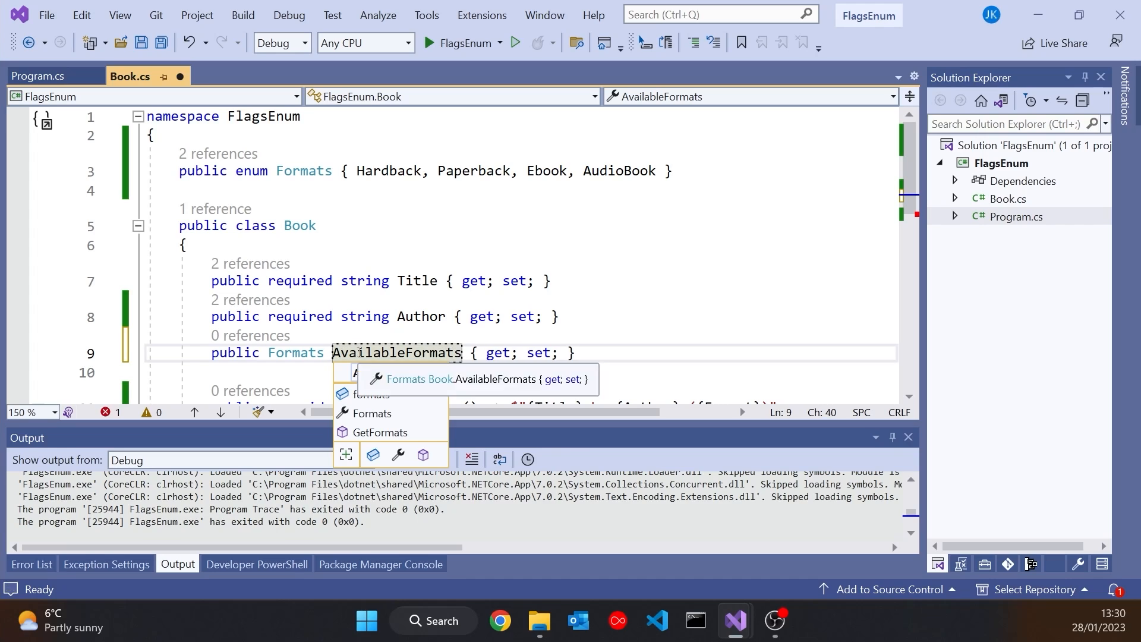
click(107, 354)
text( = 1)
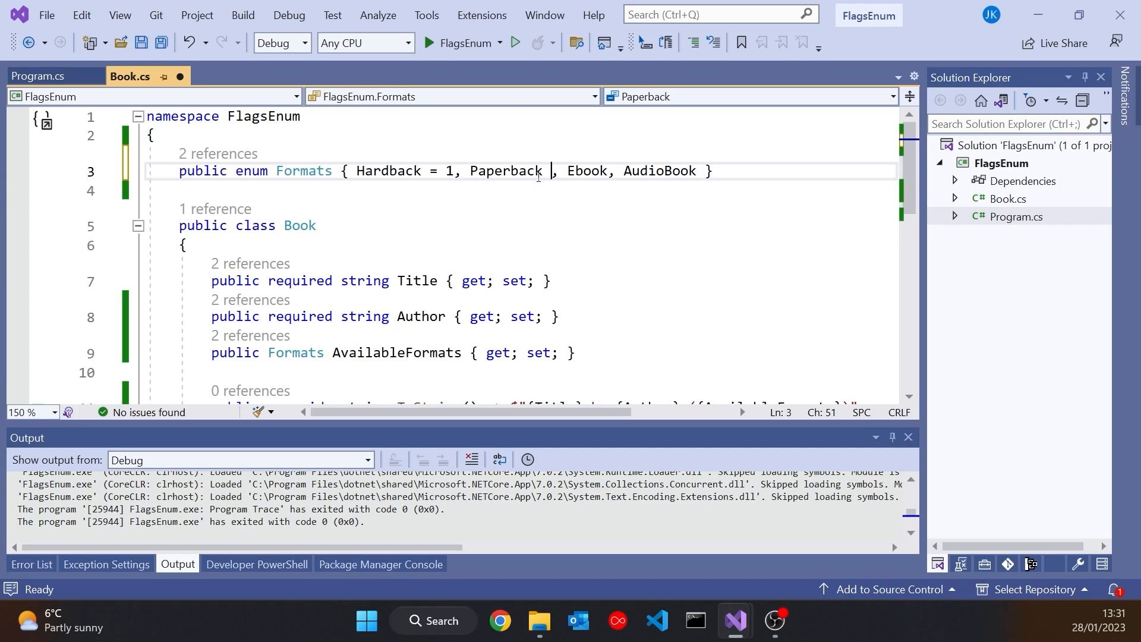
Step: Set Paperback = 2, Ebook = 4 and AudioBook = 8 in the Formats enum
text(= 2)
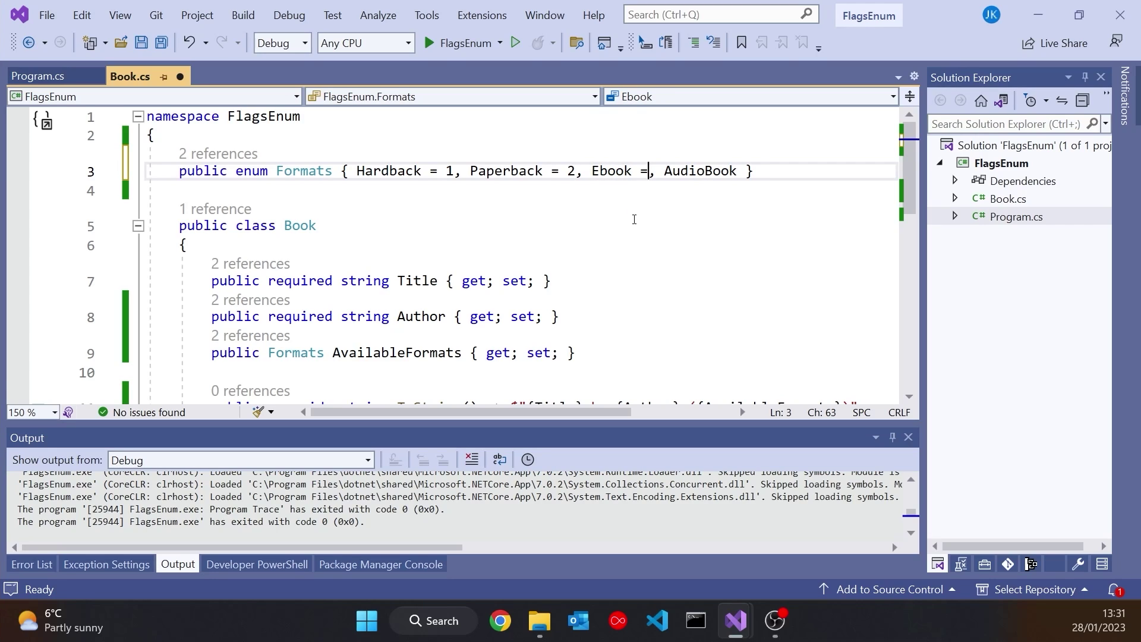
text(4)
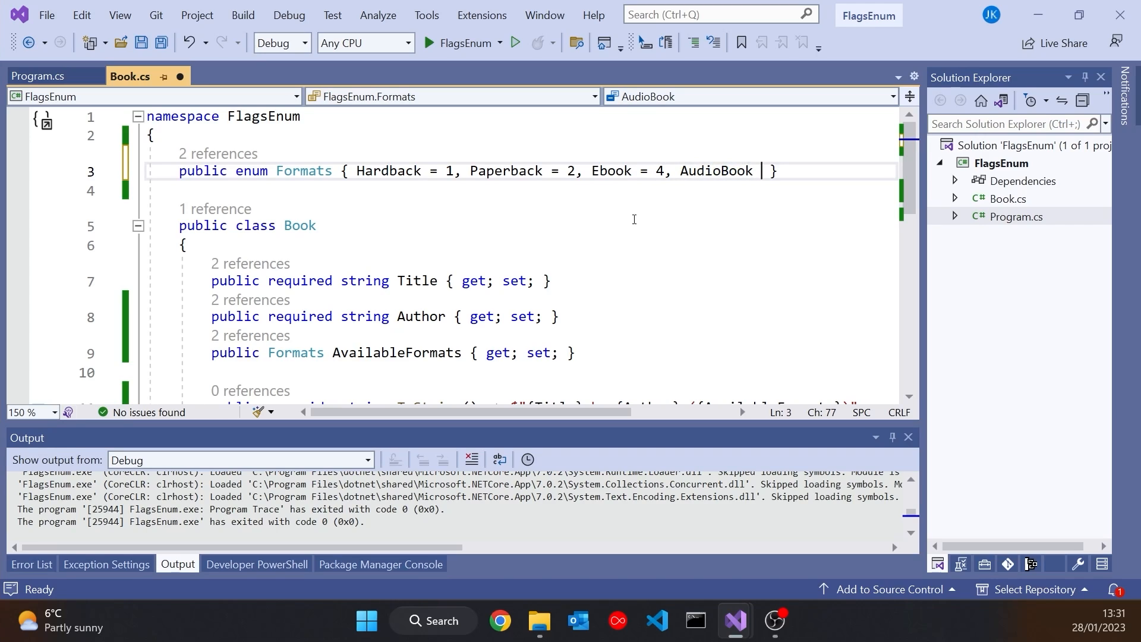
text(= 8)
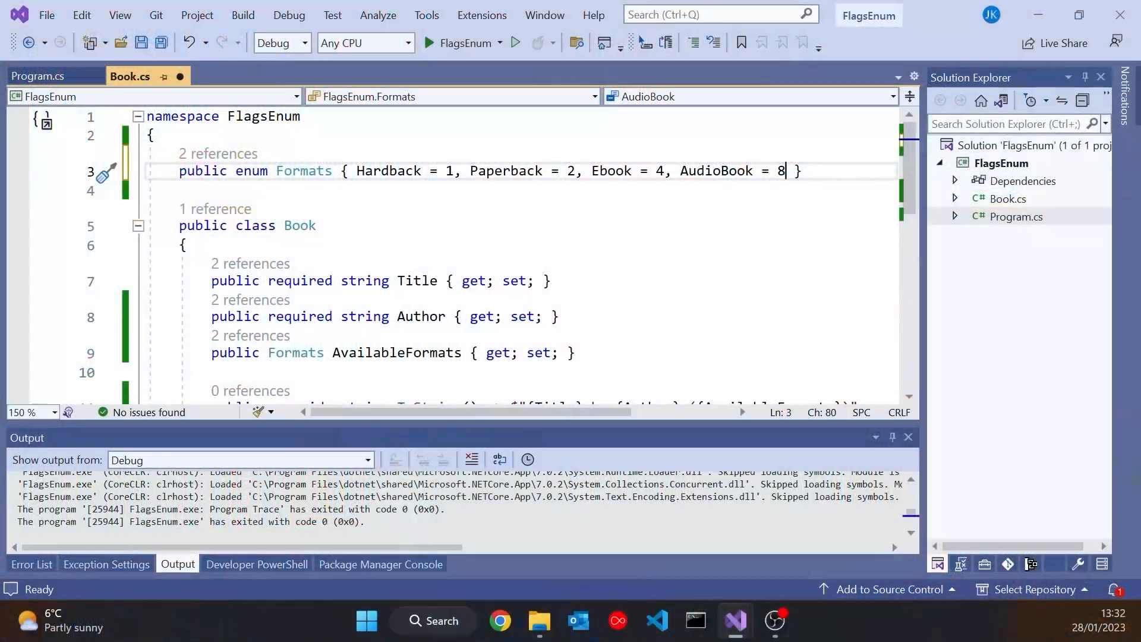
click(38, 76)
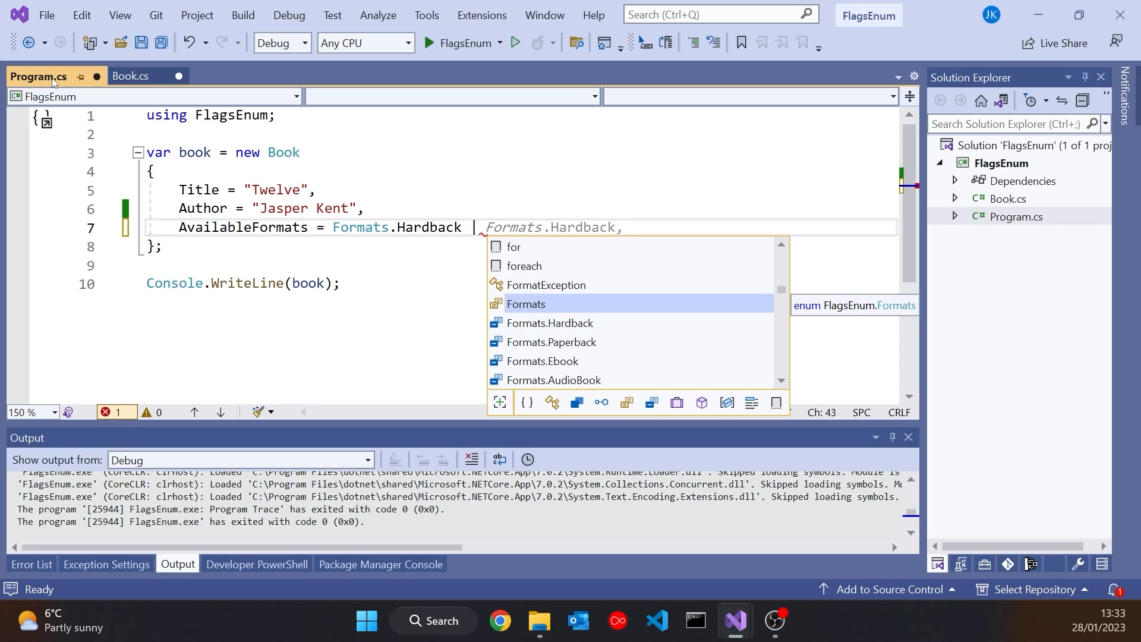
Step: Set the book's AvailableFormats to Formats.Hardback | Formats.AudioBook in Program.cs
text(Formats.AudioBook)
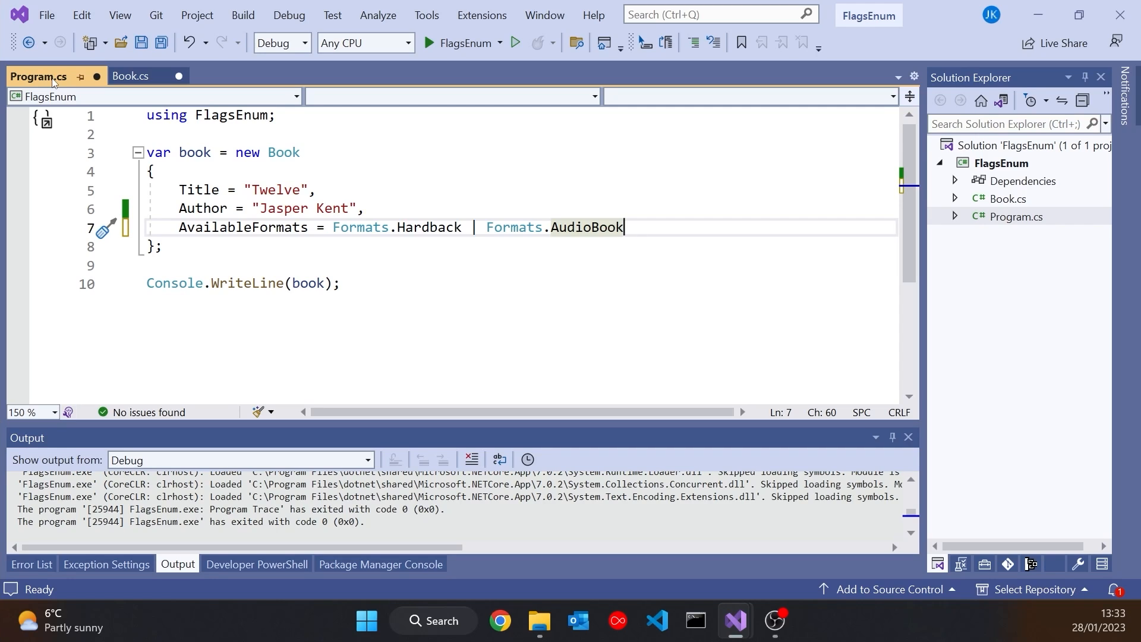
mouse_move(370, 245)
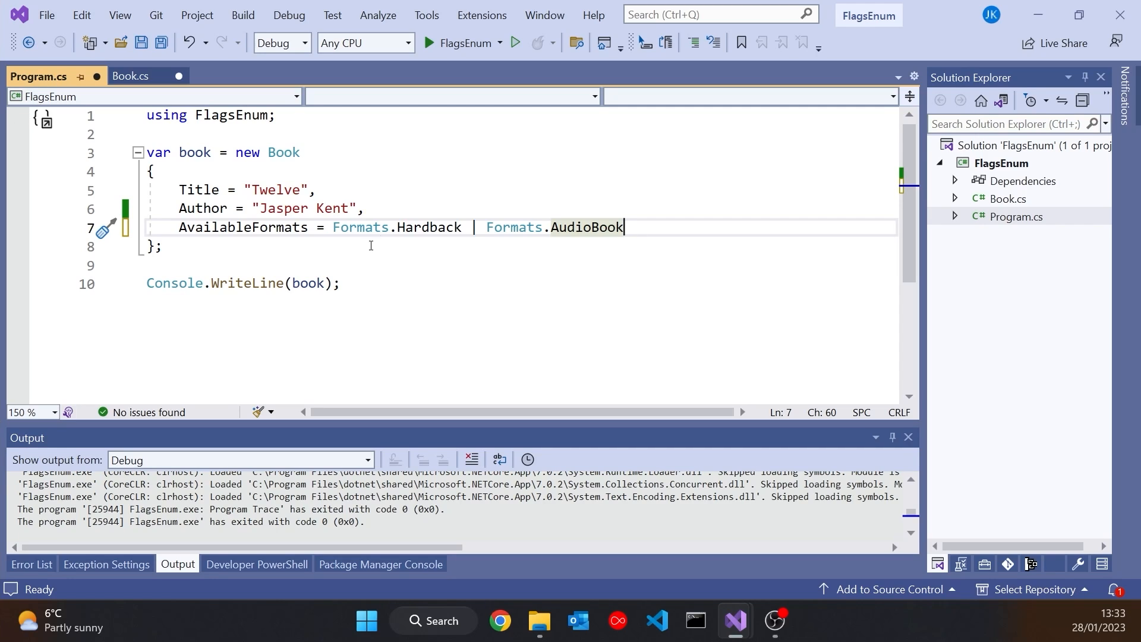
drag(622, 227, 187, 227)
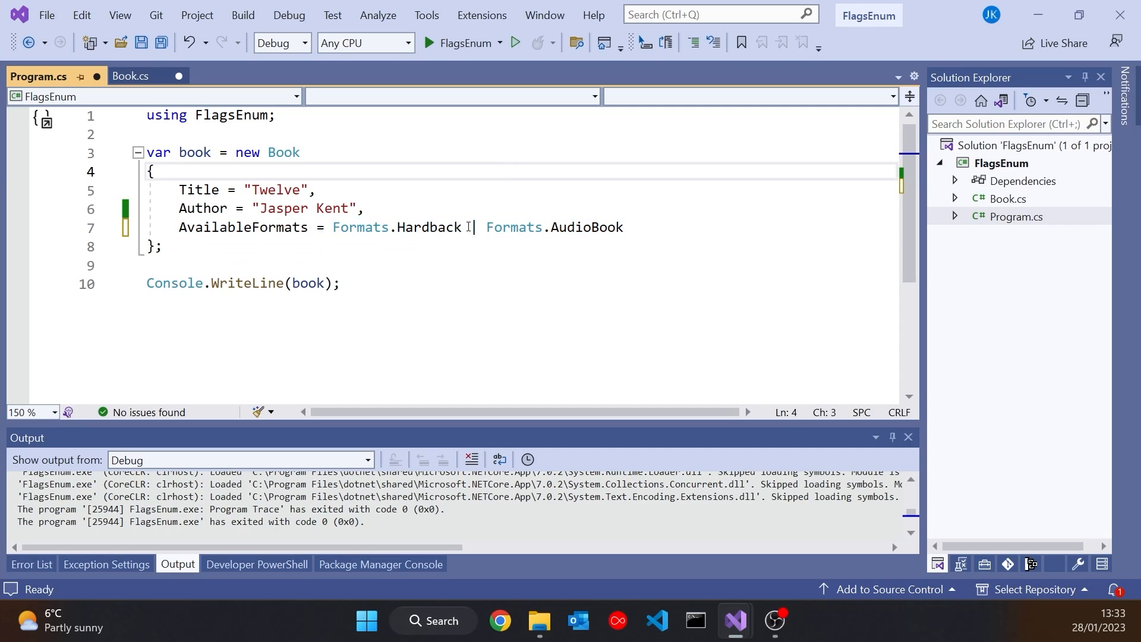
text(|)
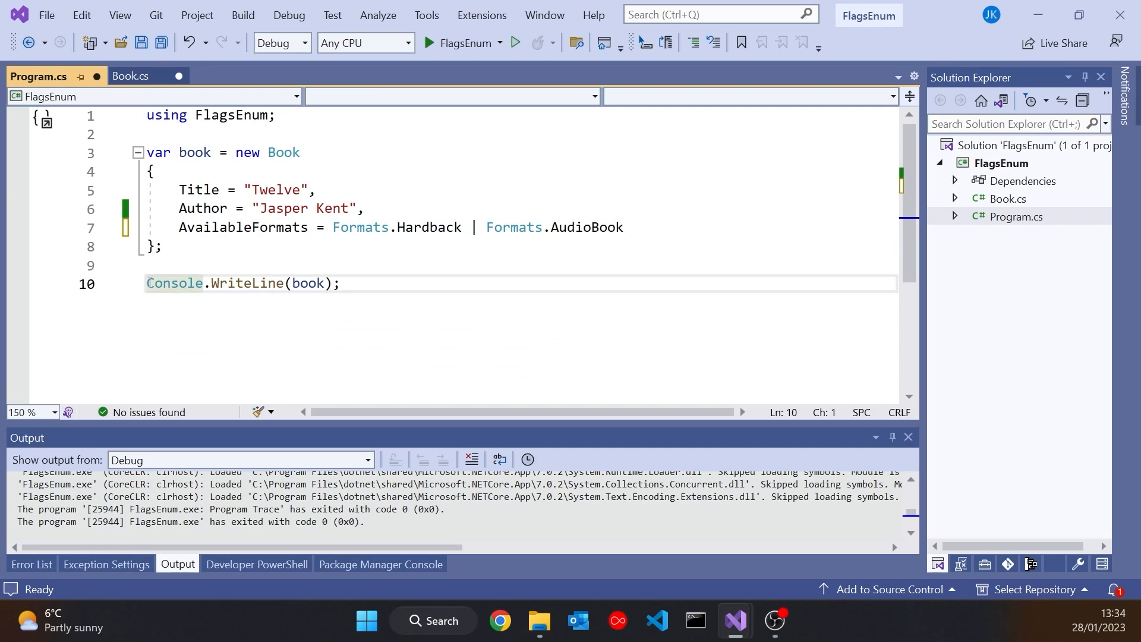
Step: Comment out the book WriteLine and add if ((book.AvailableFormats & Formats.AudioBook) != 0)
text(//)
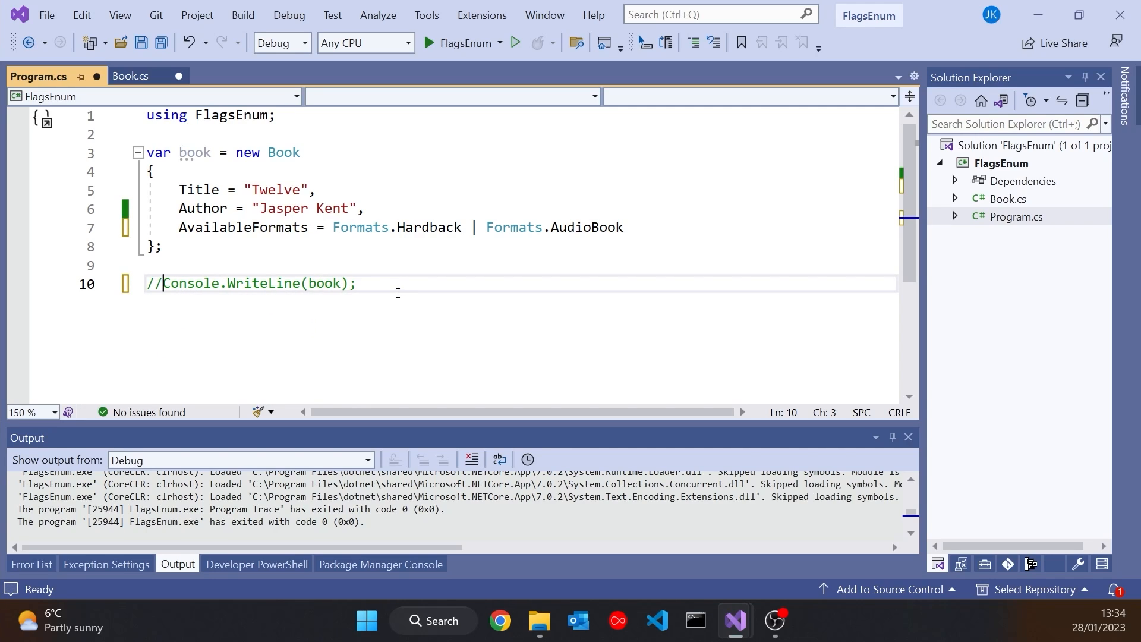
key(Enter)
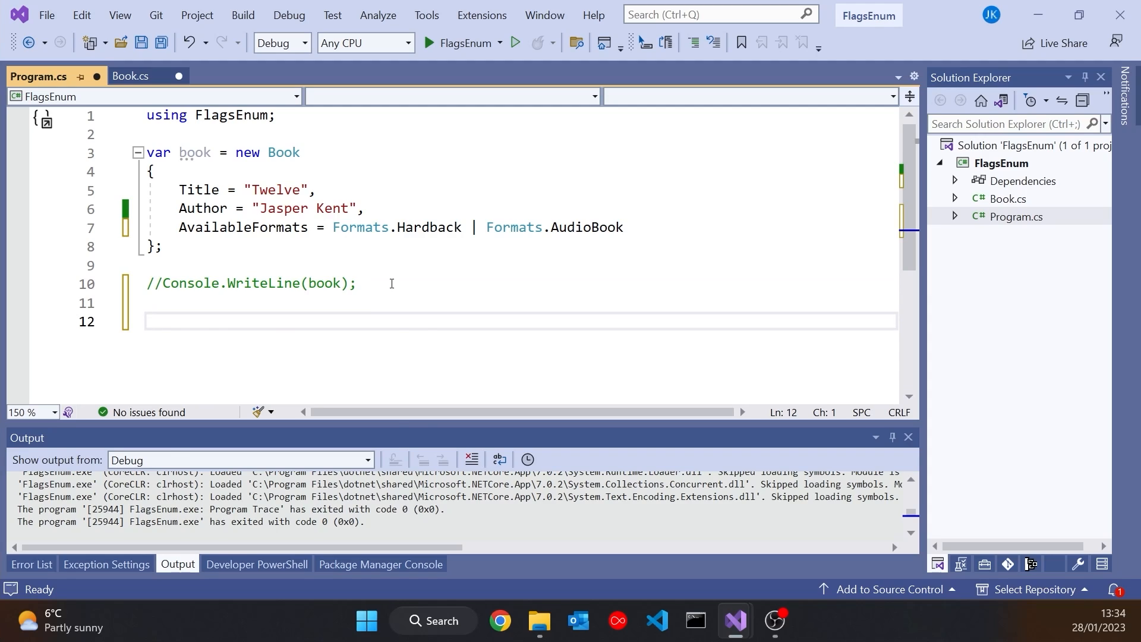
text(if (book != null))
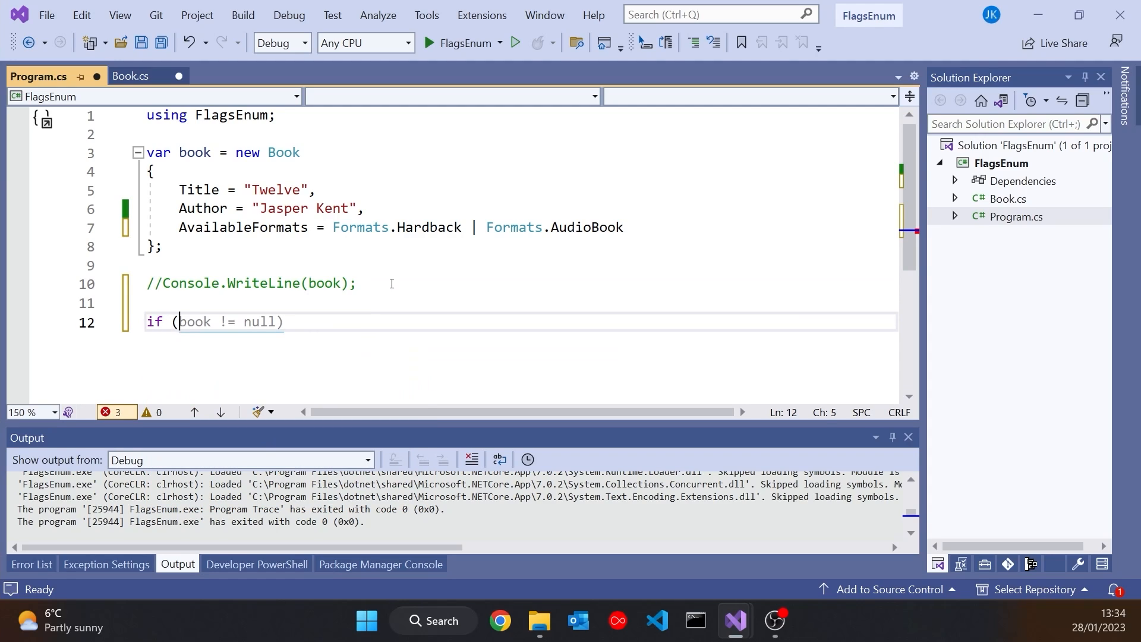
text(book.))
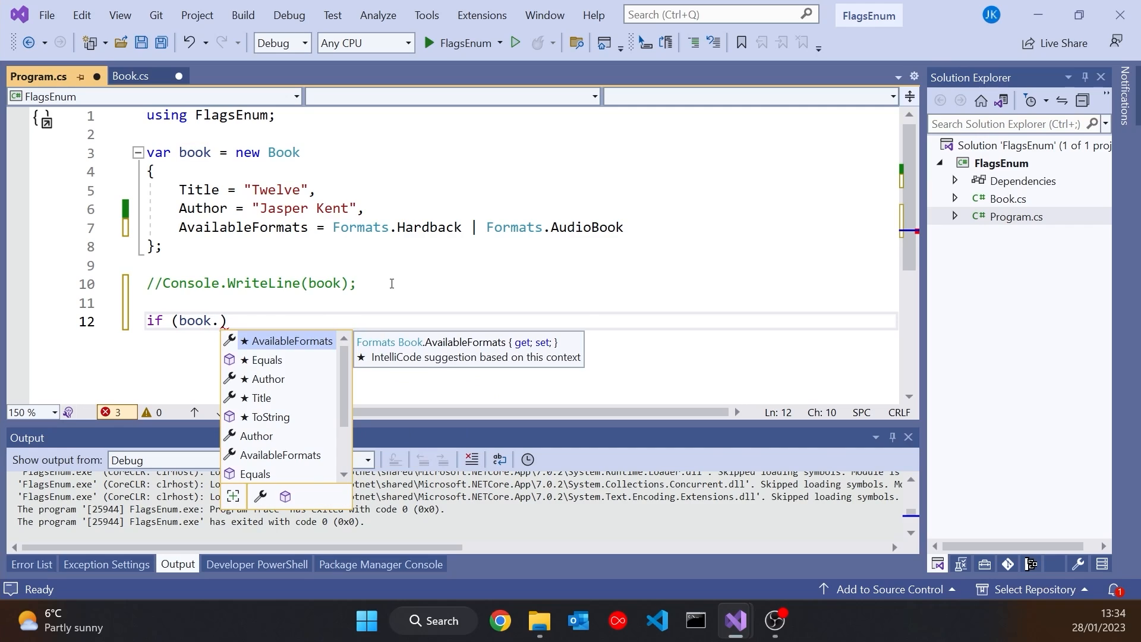
key(Tab)
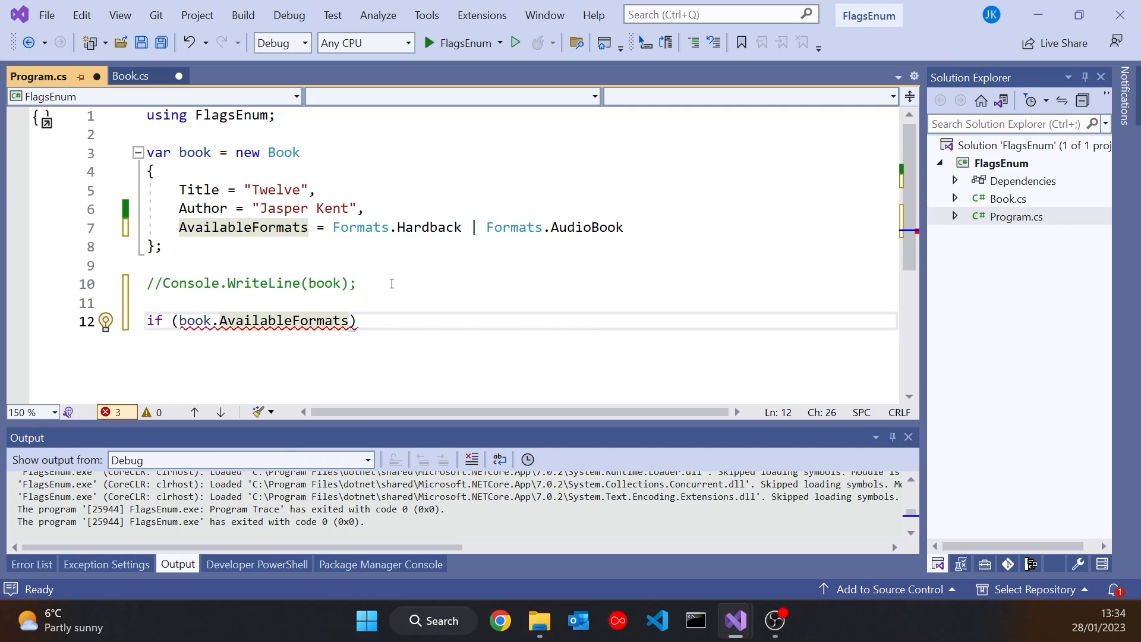
text(&)
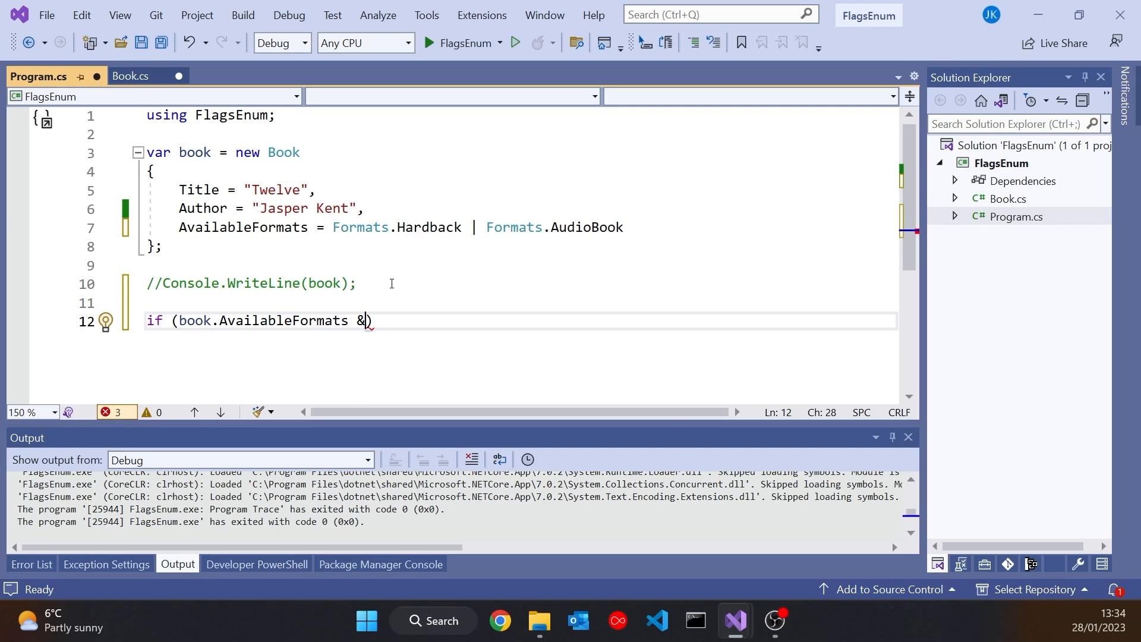
text(Formats.AudioBook)
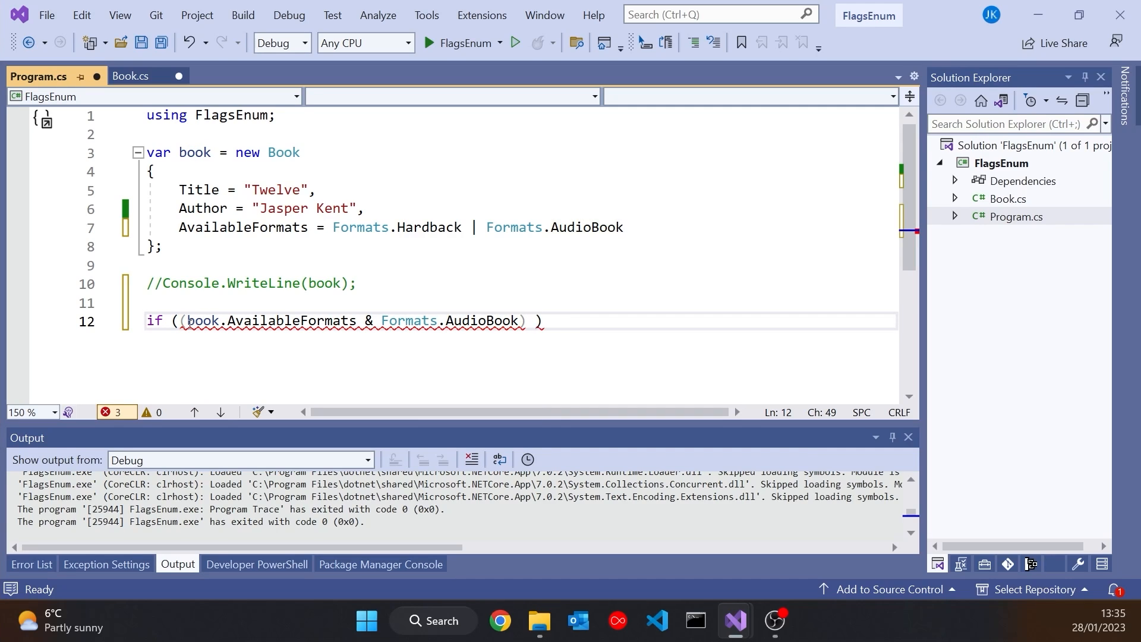
text(!= 0)
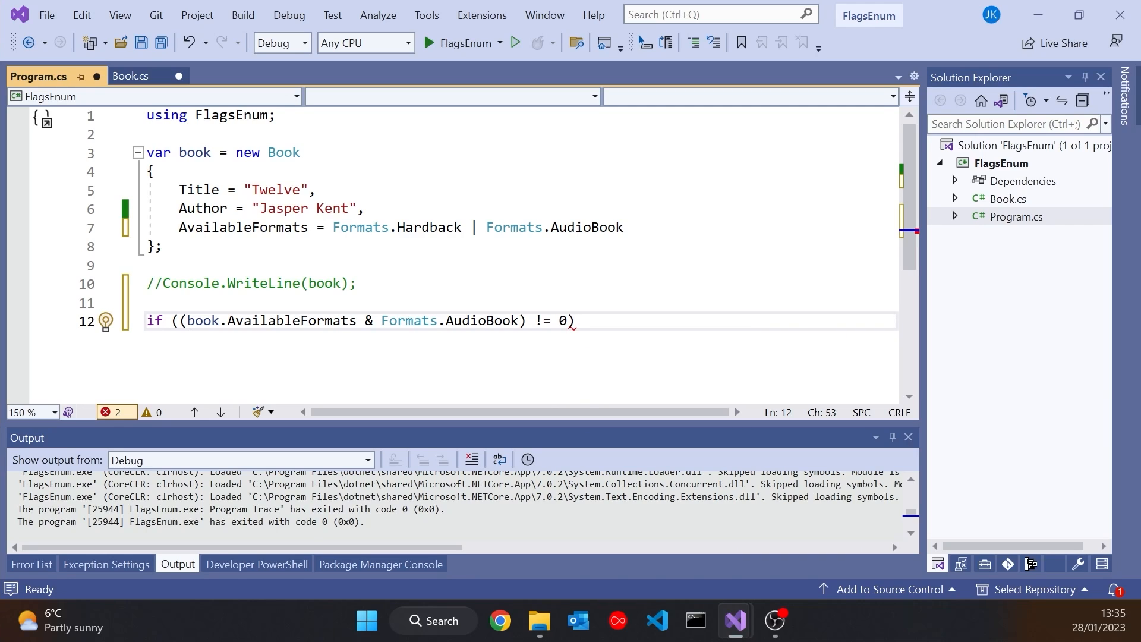
Step: Inside the if, write "It's available as an audio book" with the cw snippet
click(598, 321)
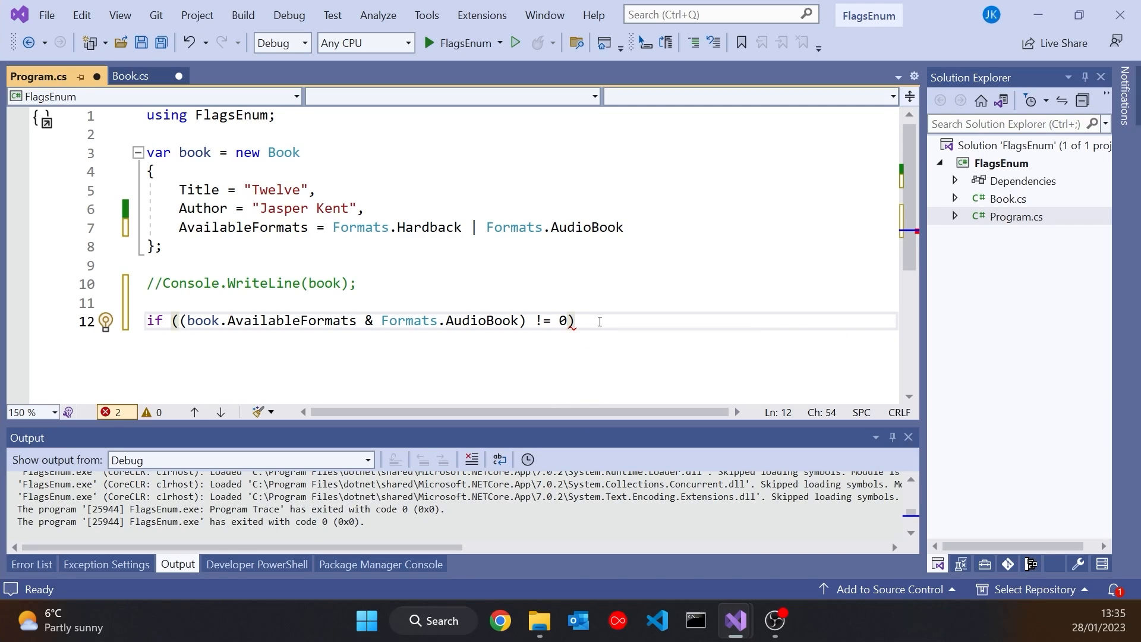
text(cw)
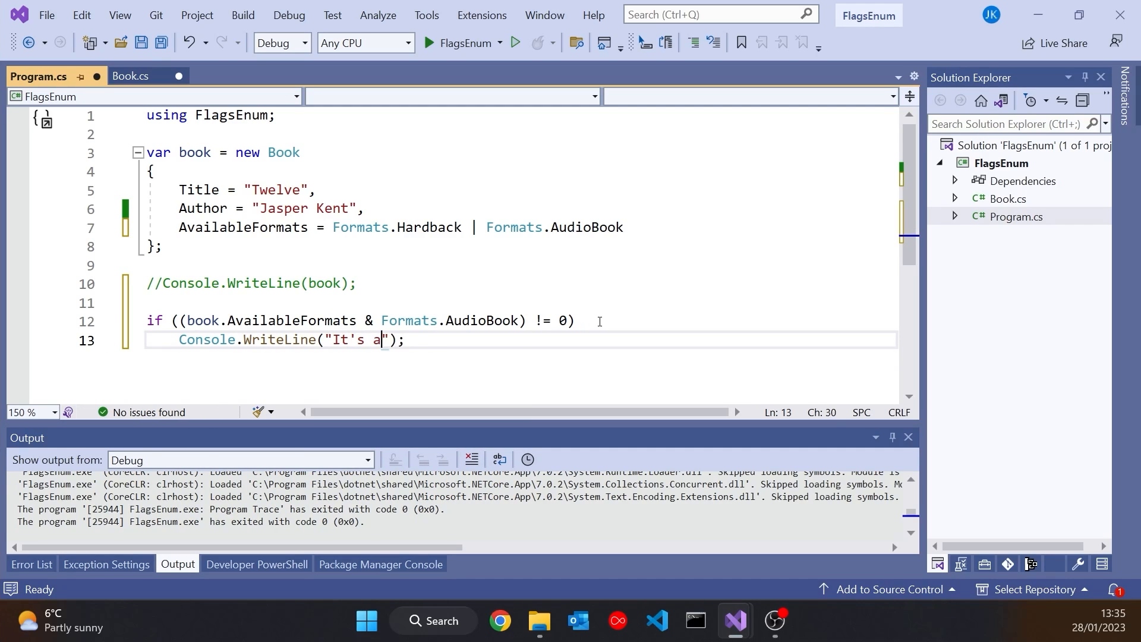
text(vailable as a)
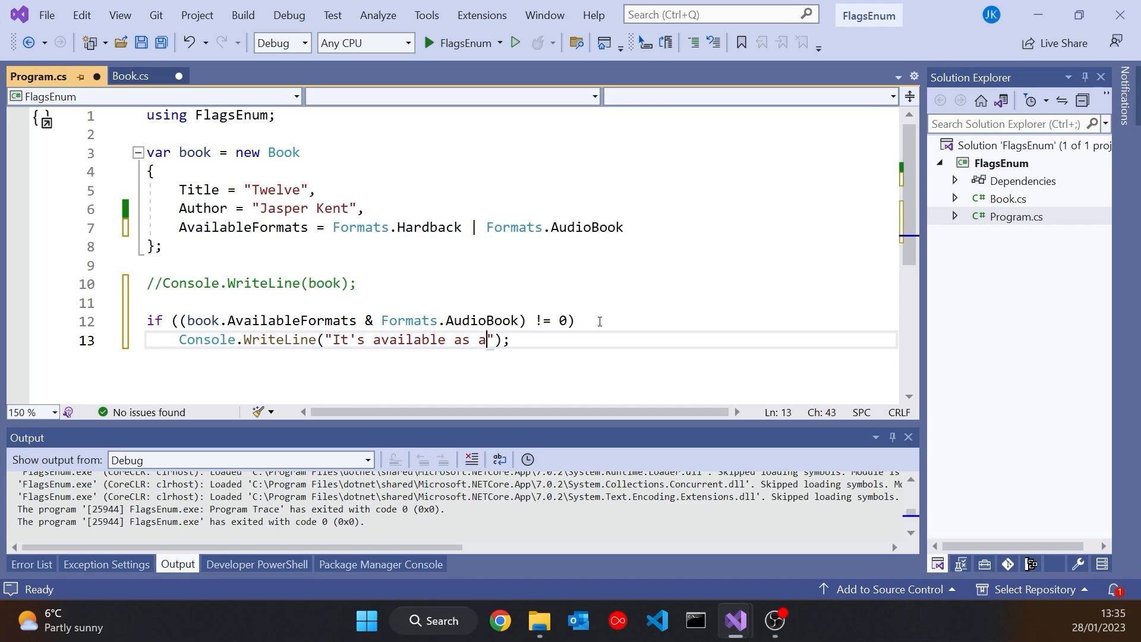
text(n audio book)
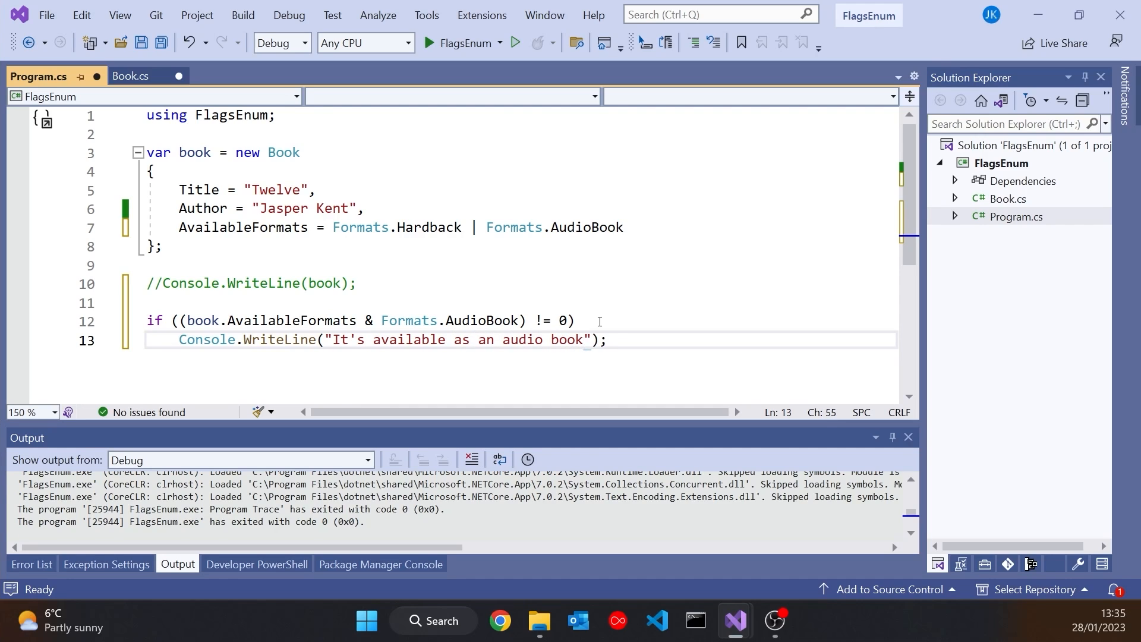
Step: Change the book's second format to Formats.Ebook and run the program
click(426, 42)
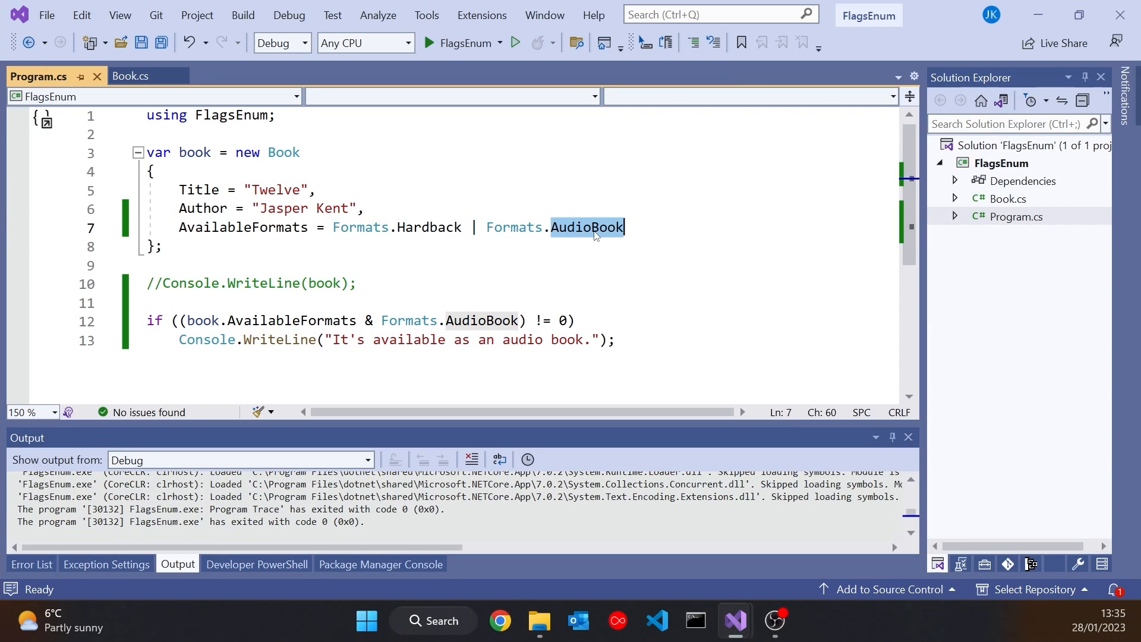
text(Ebook)
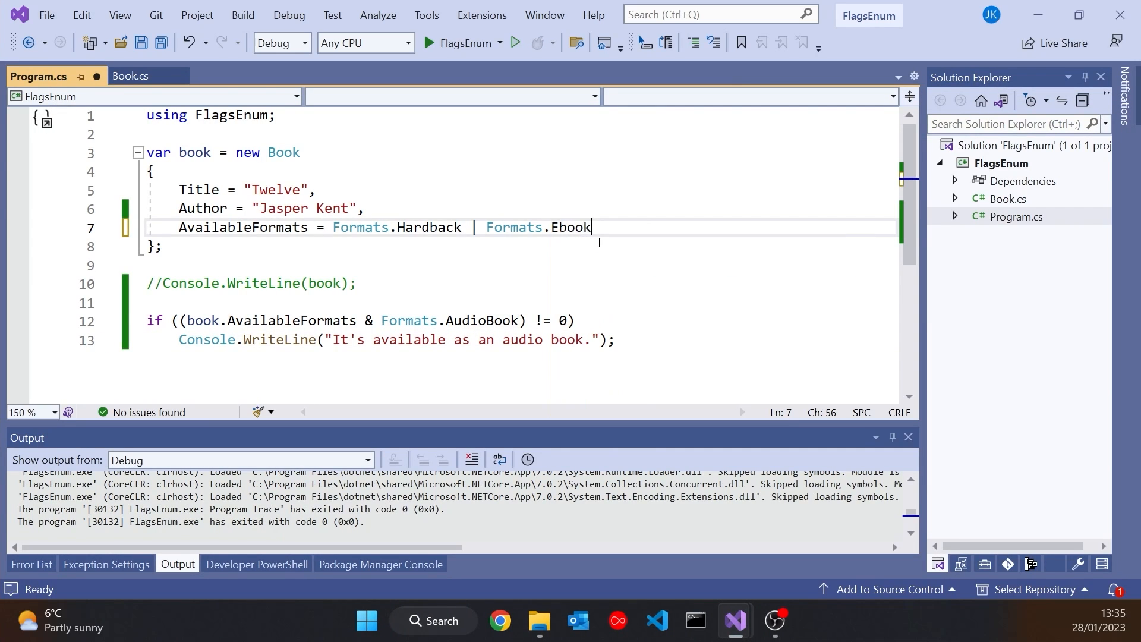
click(423, 44)
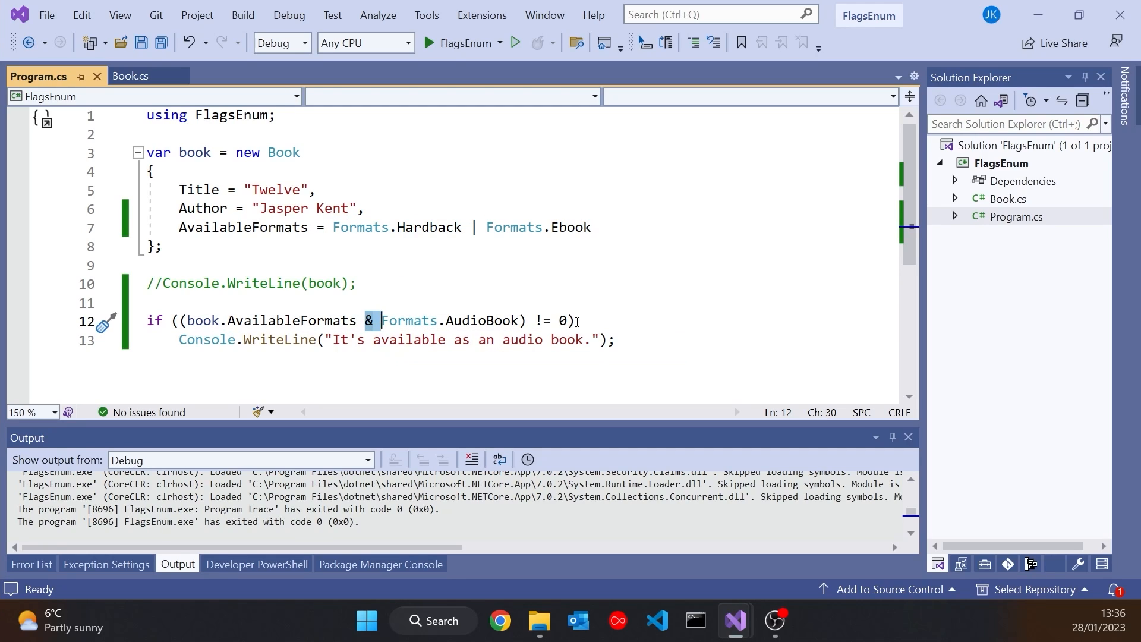
mouse_move(559, 320)
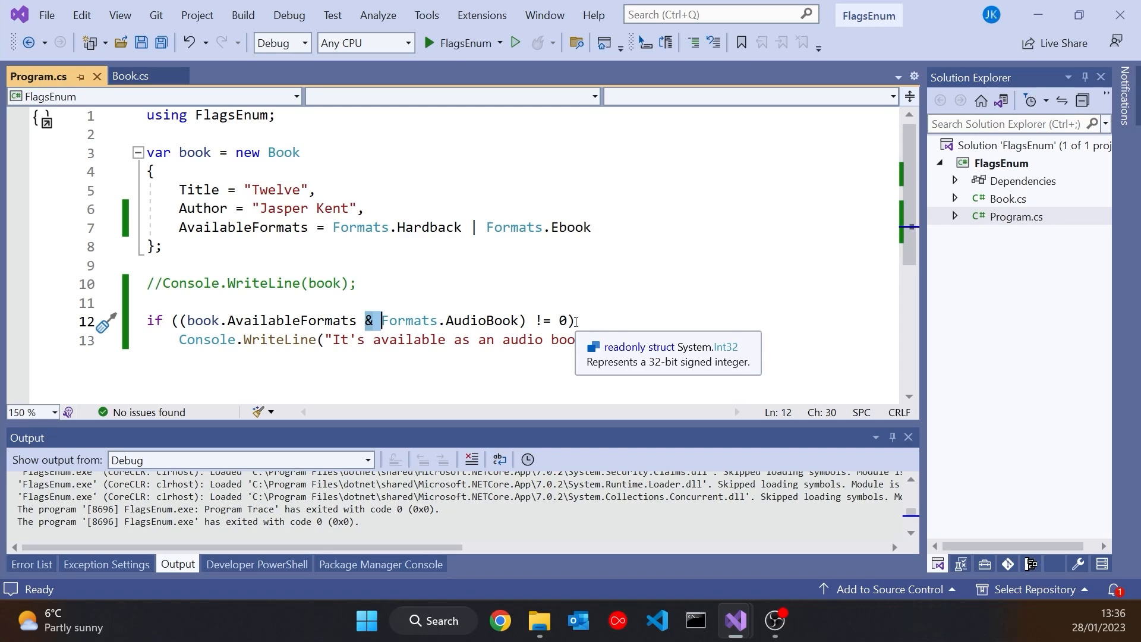
mouse_move(509, 245)
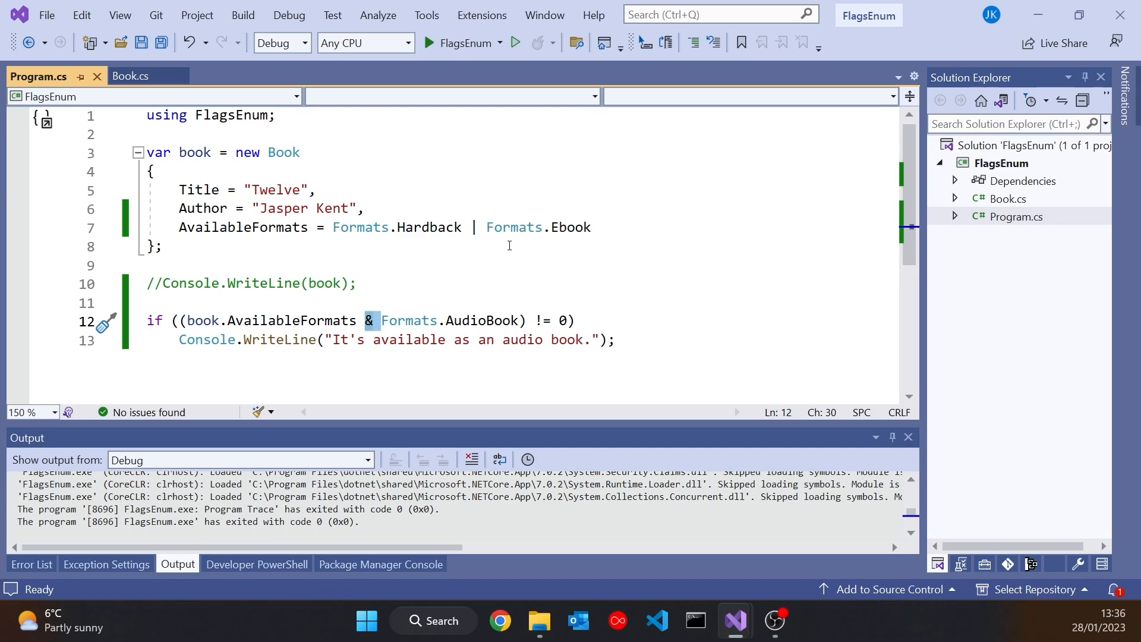
mouse_move(401, 313)
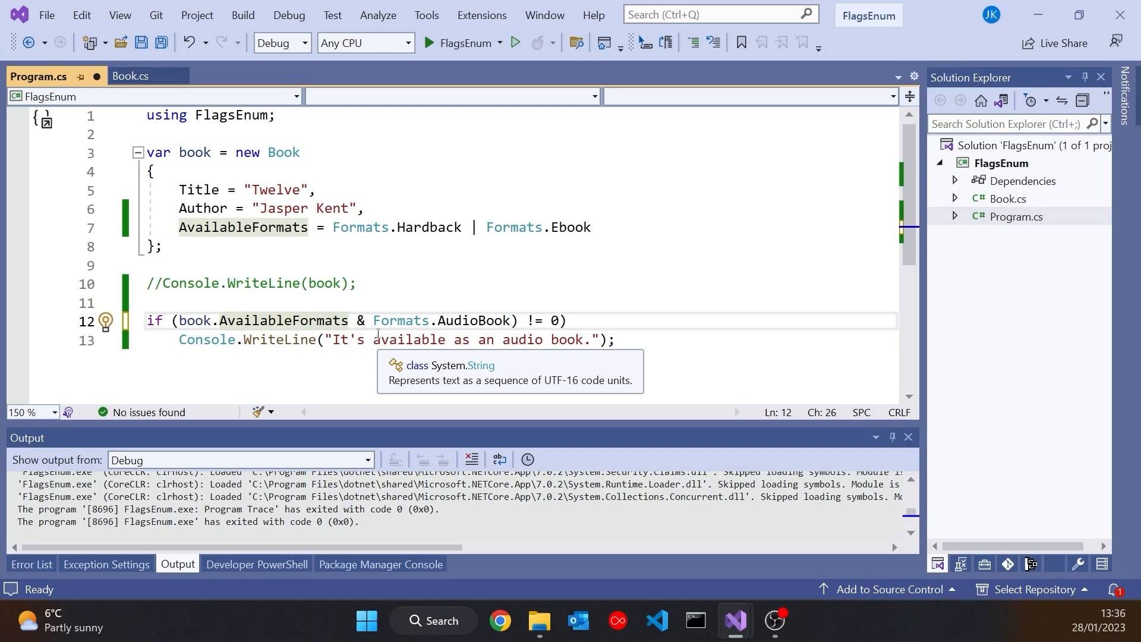
Step: Switch the check to HasFlag(Formats.AudioBook), restore AudioBook, and uncomment the book printing
text(.HasFlag)
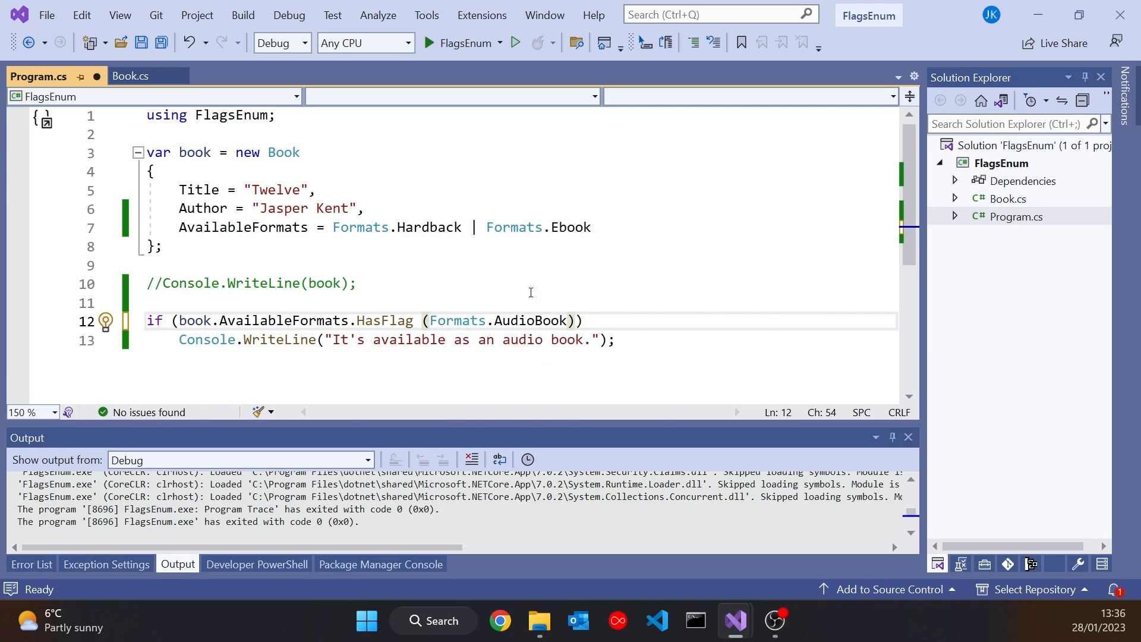
double_click(530, 321)
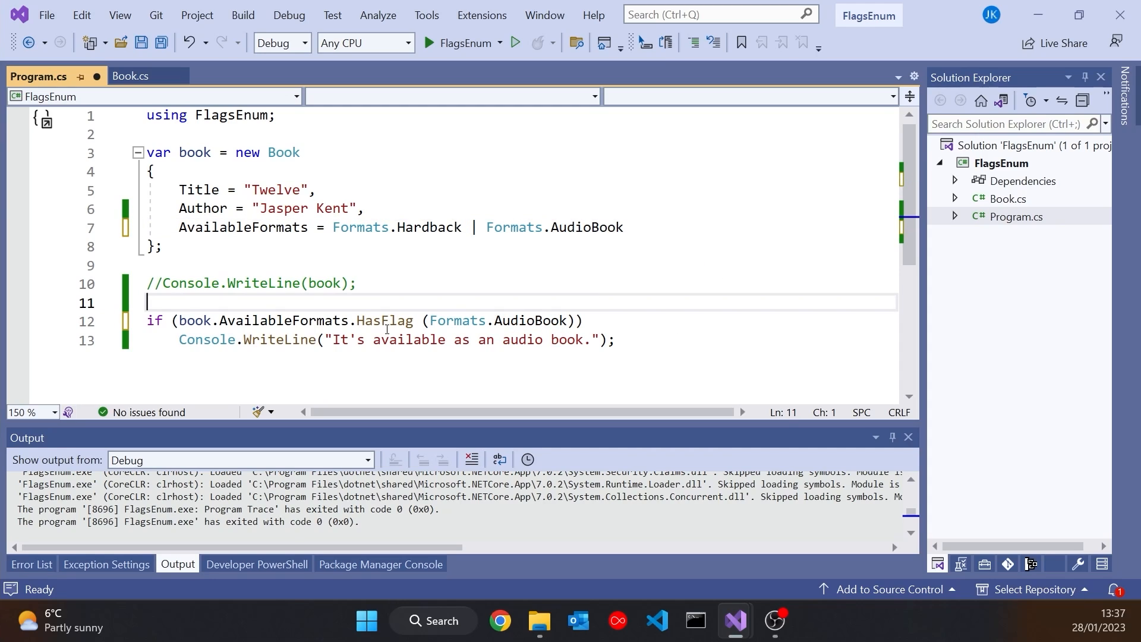
mouse_move(196, 320)
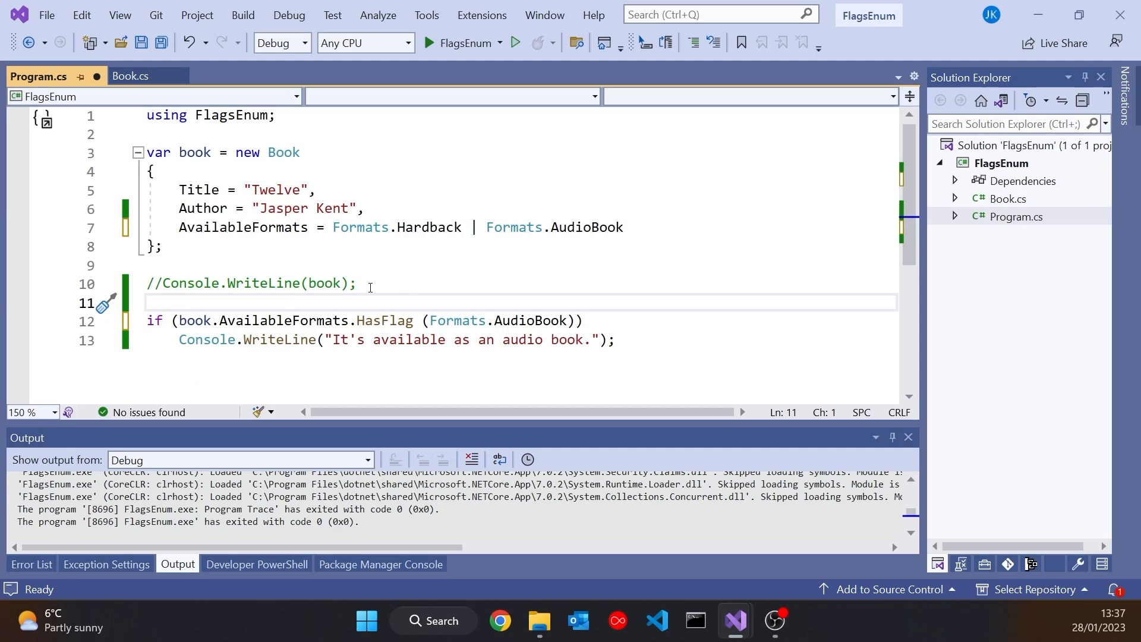
mouse_move(458, 294)
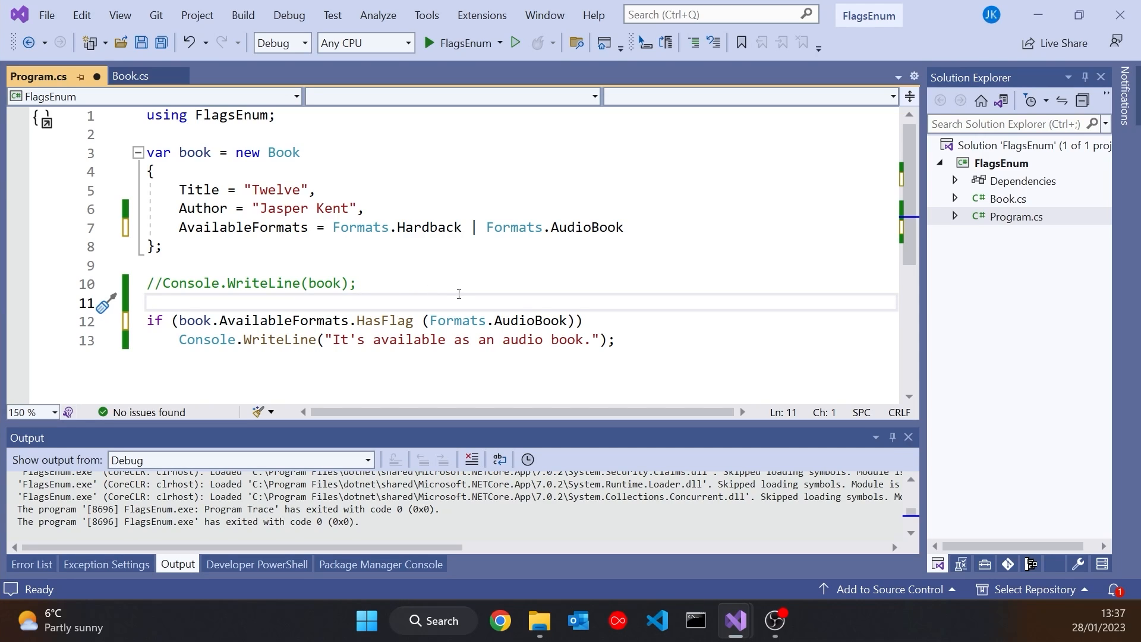
click(424, 42)
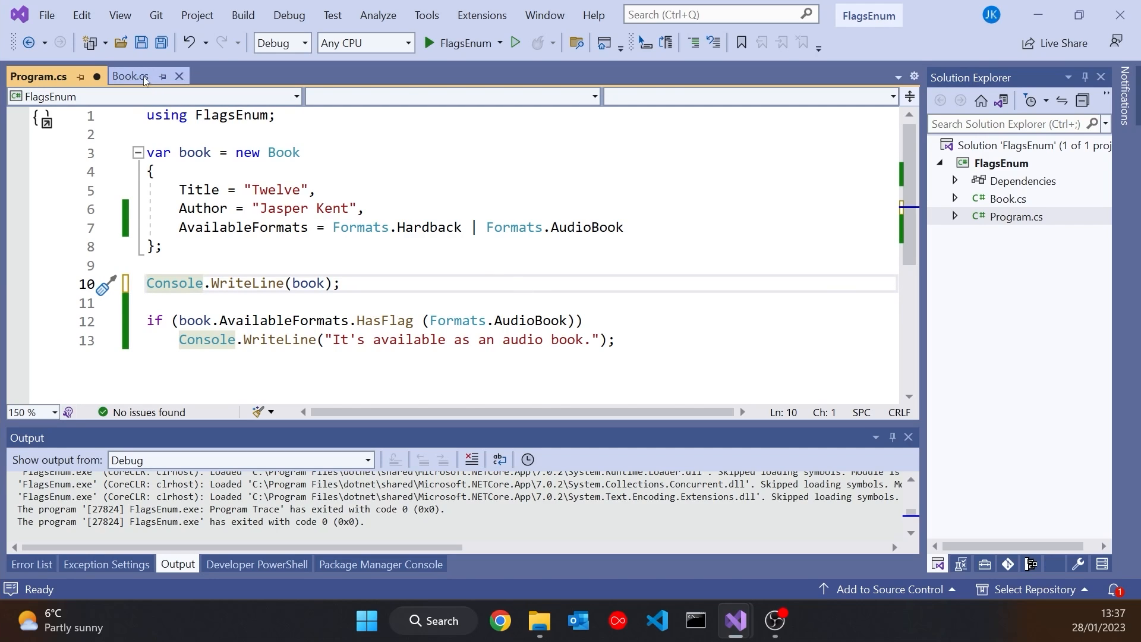
Step: Inspect AvailableFormats in Book's ToString, then run the program from Program.cs
click(130, 76)
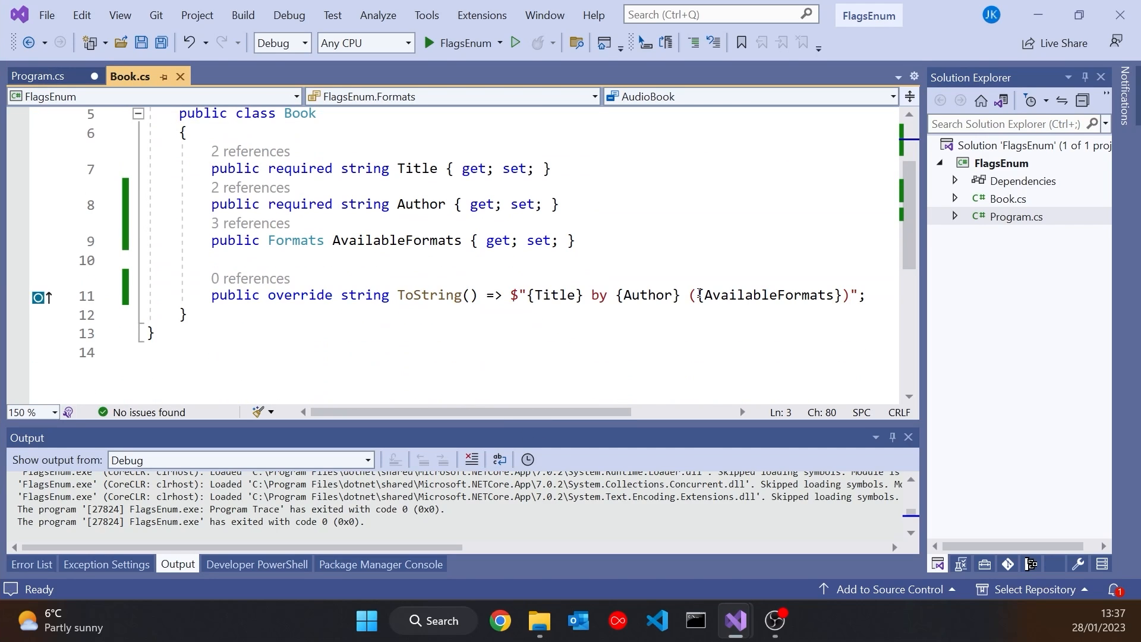
double_click(767, 294)
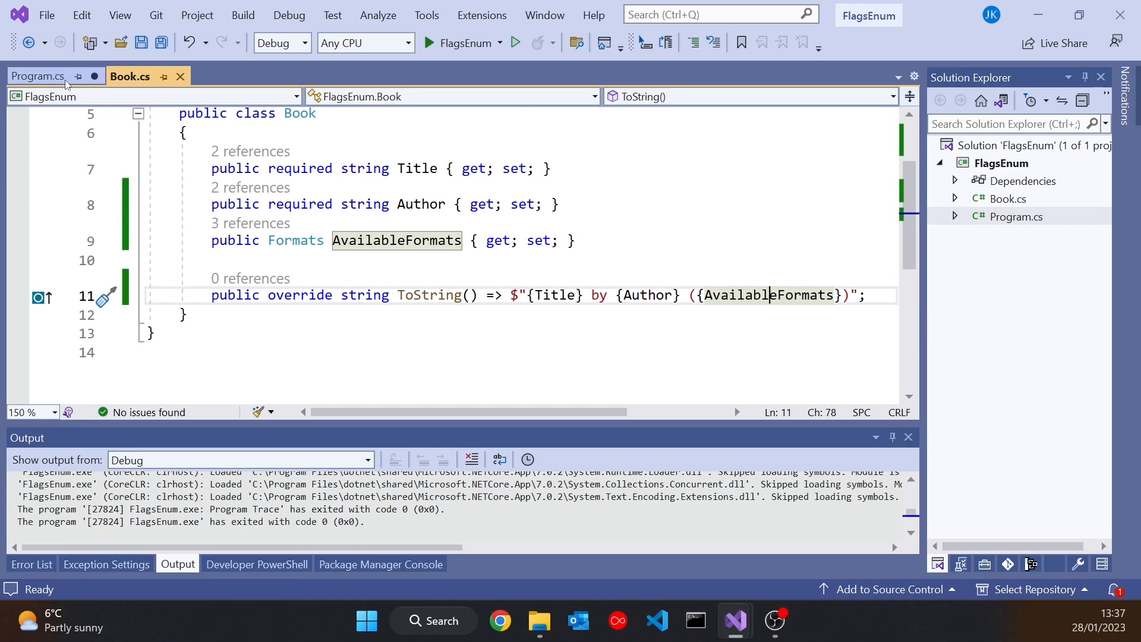
click(36, 76)
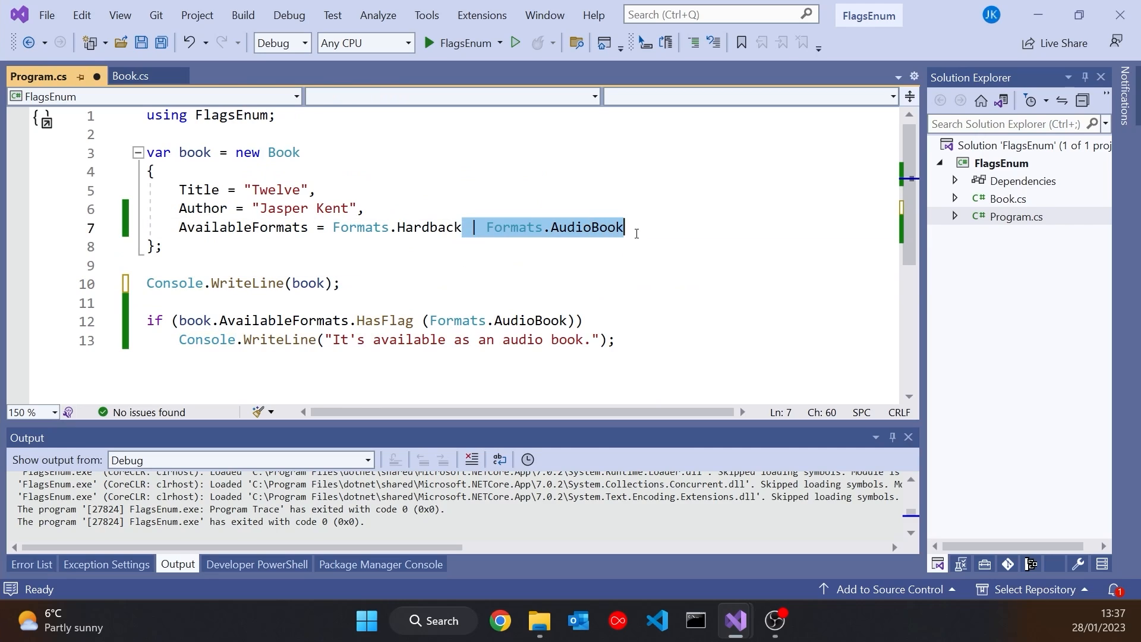
key(Delete)
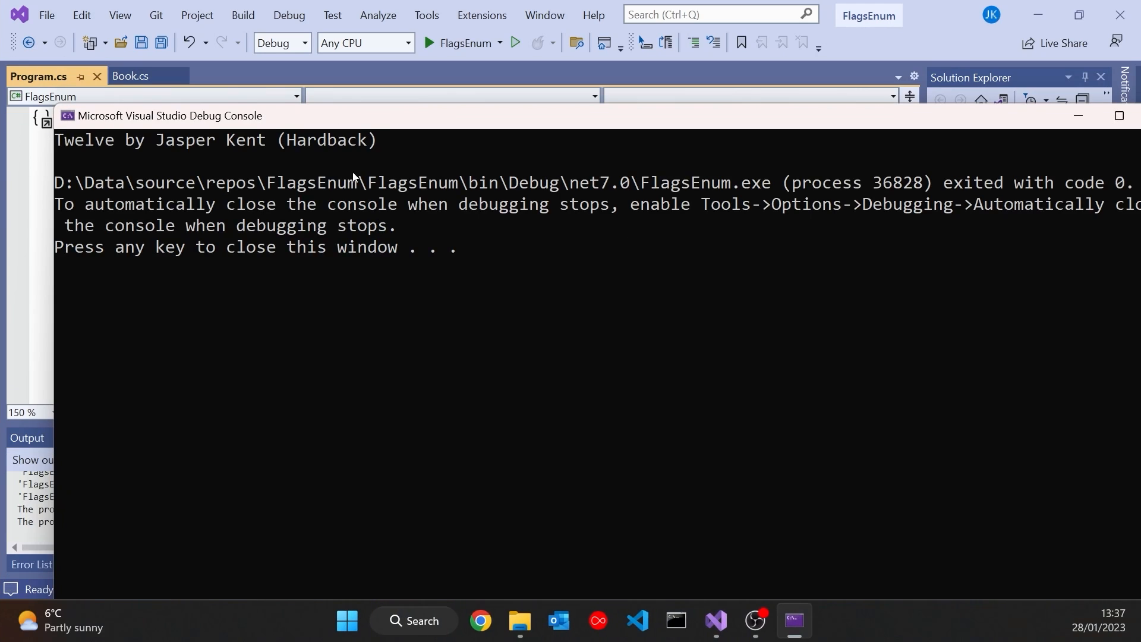
mouse_move(308, 143)
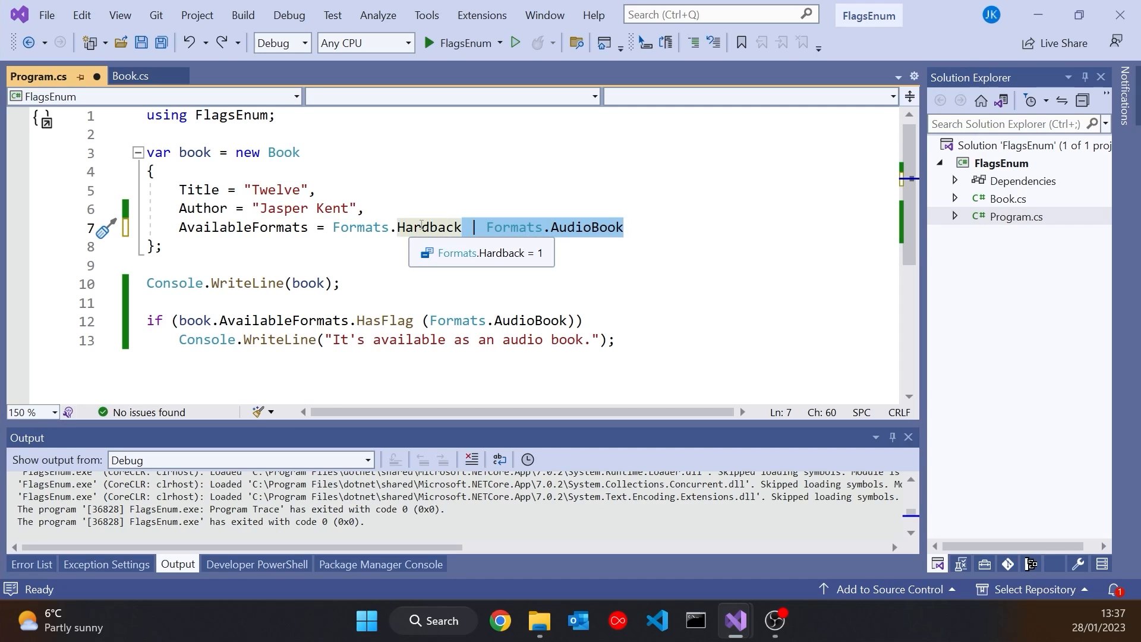
mouse_move(601, 230)
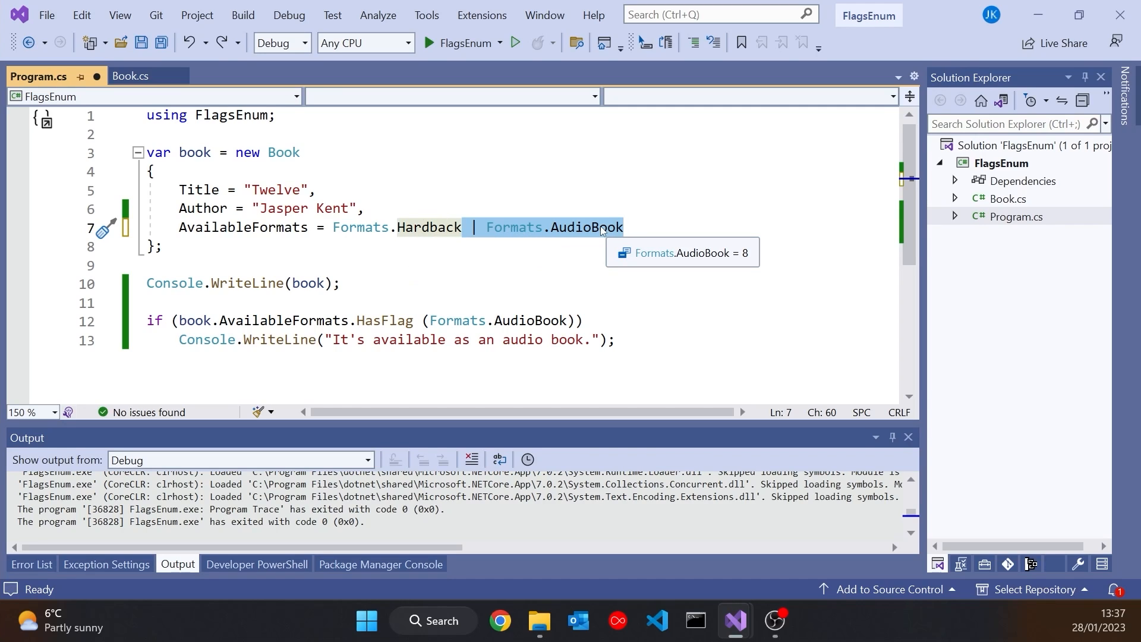
mouse_move(584, 252)
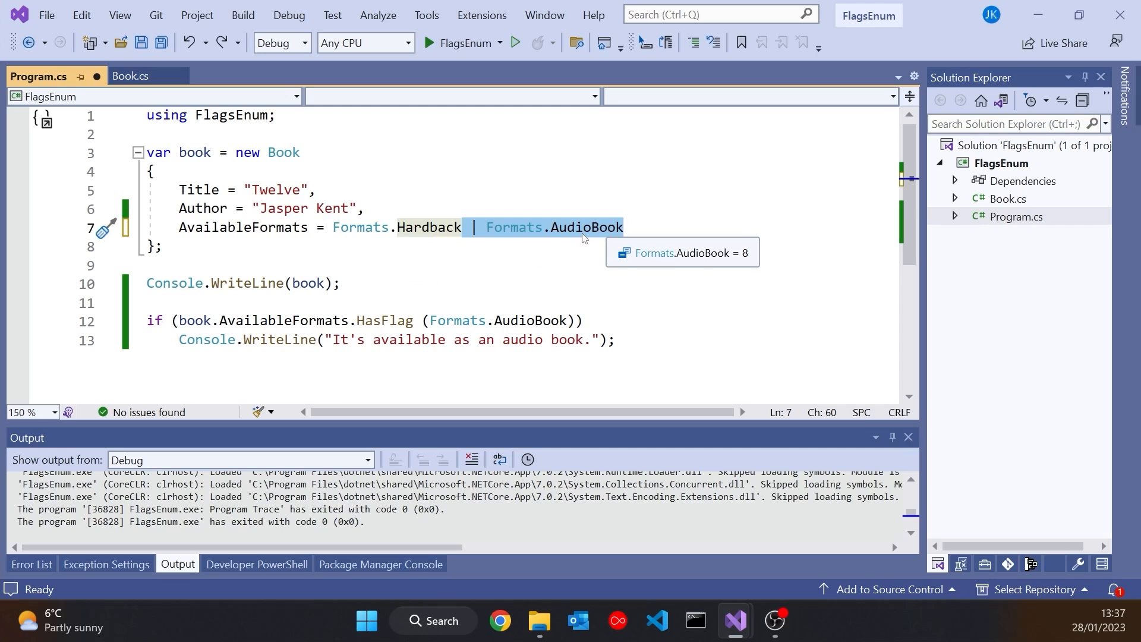
mouse_move(286, 185)
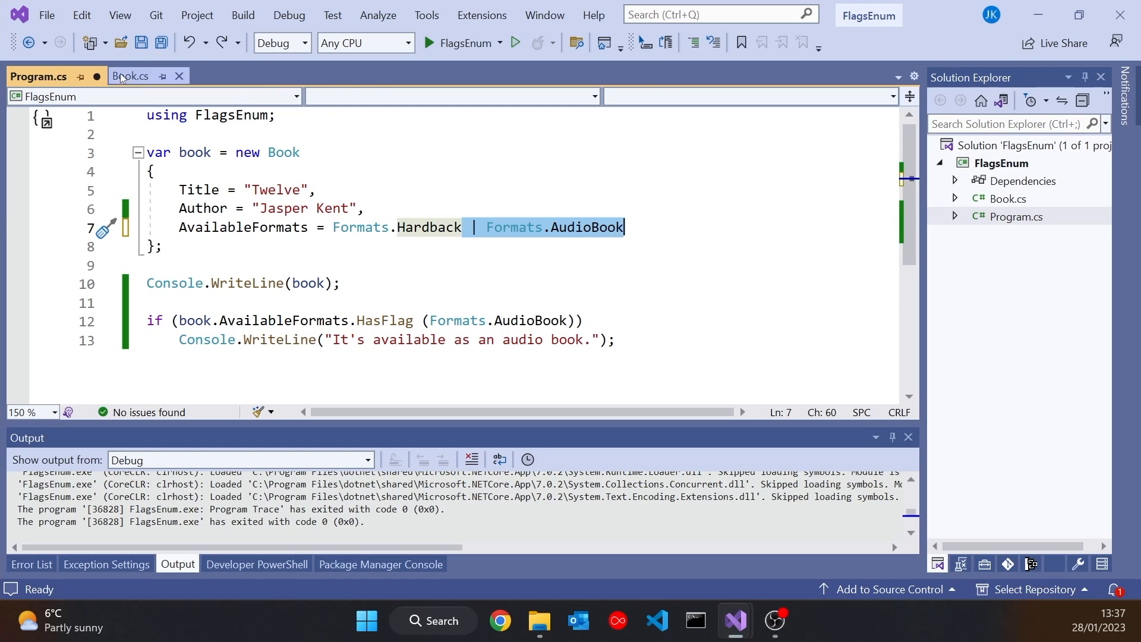
Step: Open Book.cs and add an empty line above the Formats enum declaration
click(133, 76)
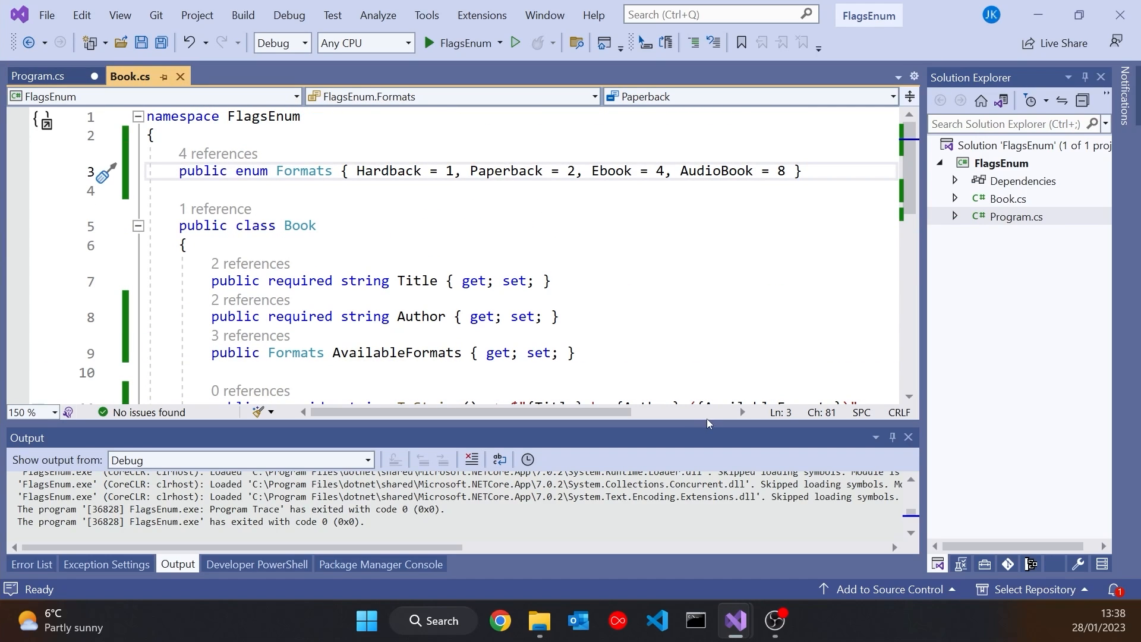
scroll(down, 3)
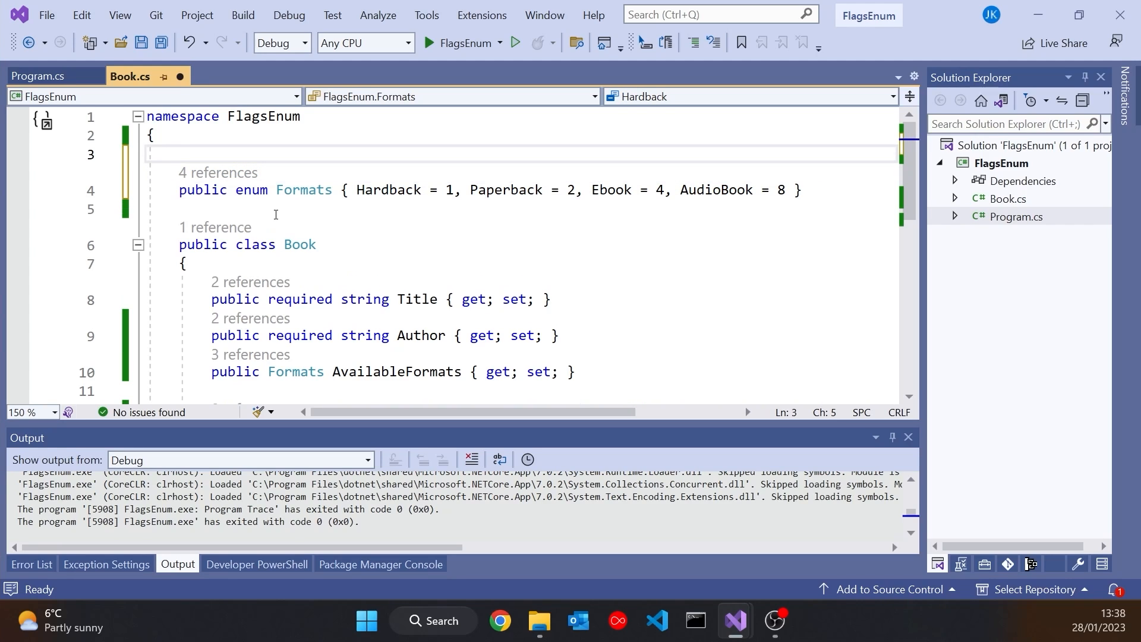
Step: Add the [Flags] attribute above the Formats enum and go back to Program.cs
text([Flags)
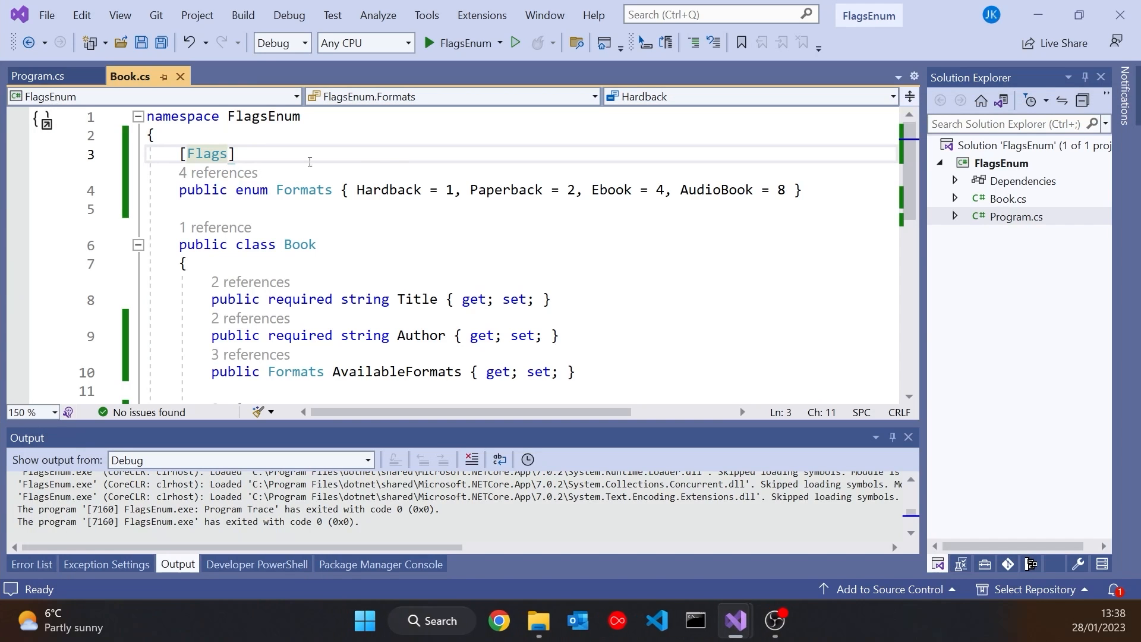
click(38, 76)
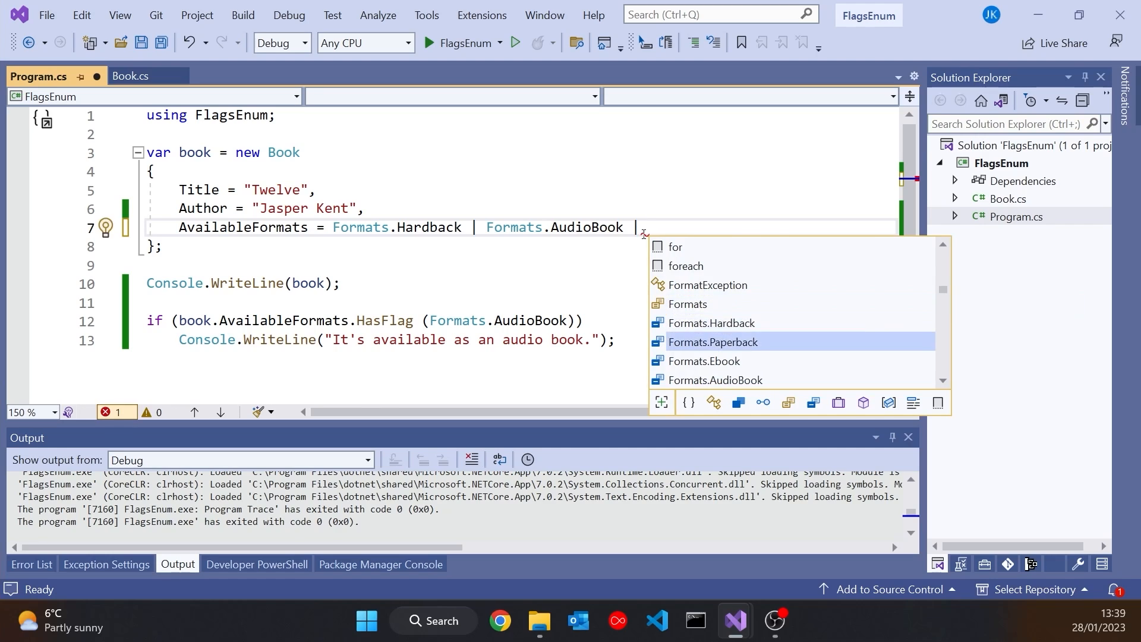
Step: Append | Formats.Paperback to the book's formats, then bring up Book.cs
click(425, 42)
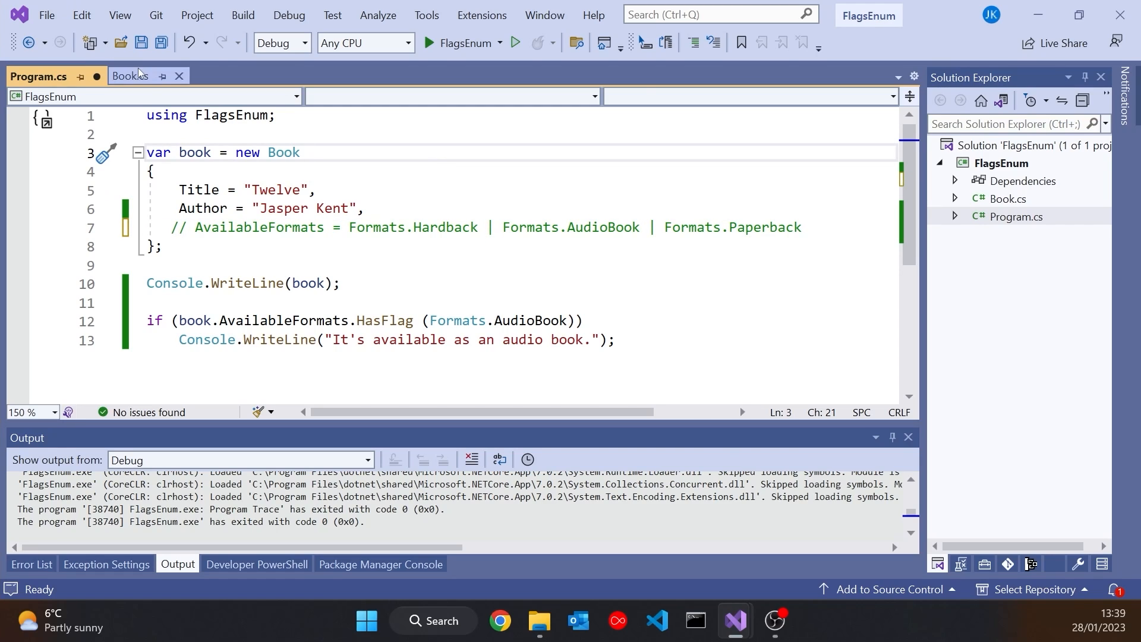
click(129, 76)
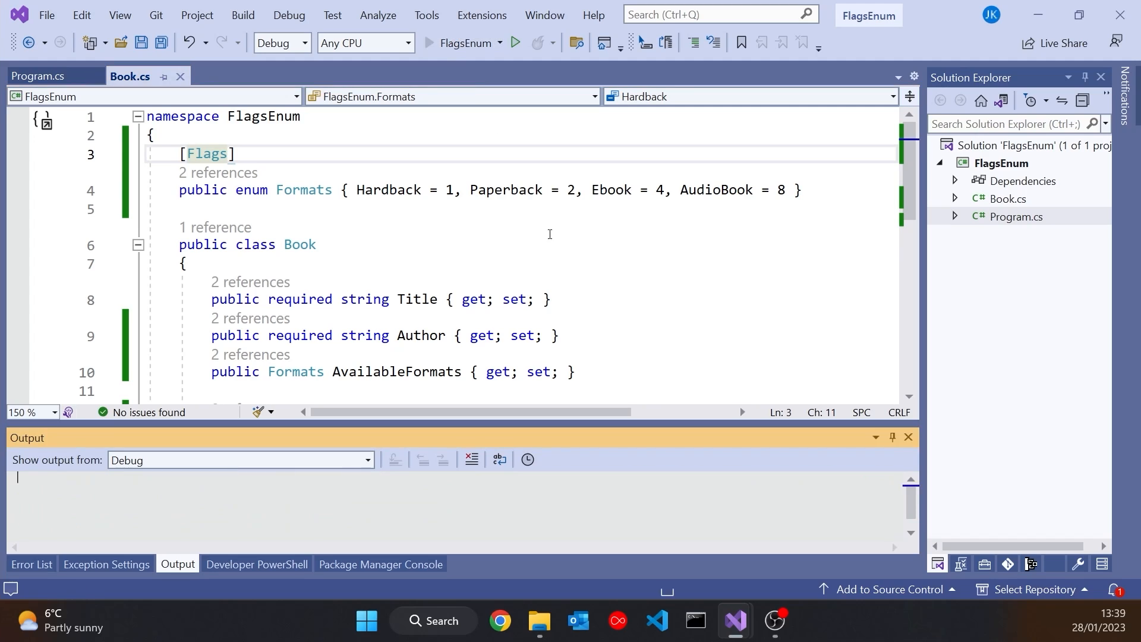
Step: Add a None = 0 entry before Hardback in the Formats enum
click(425, 43)
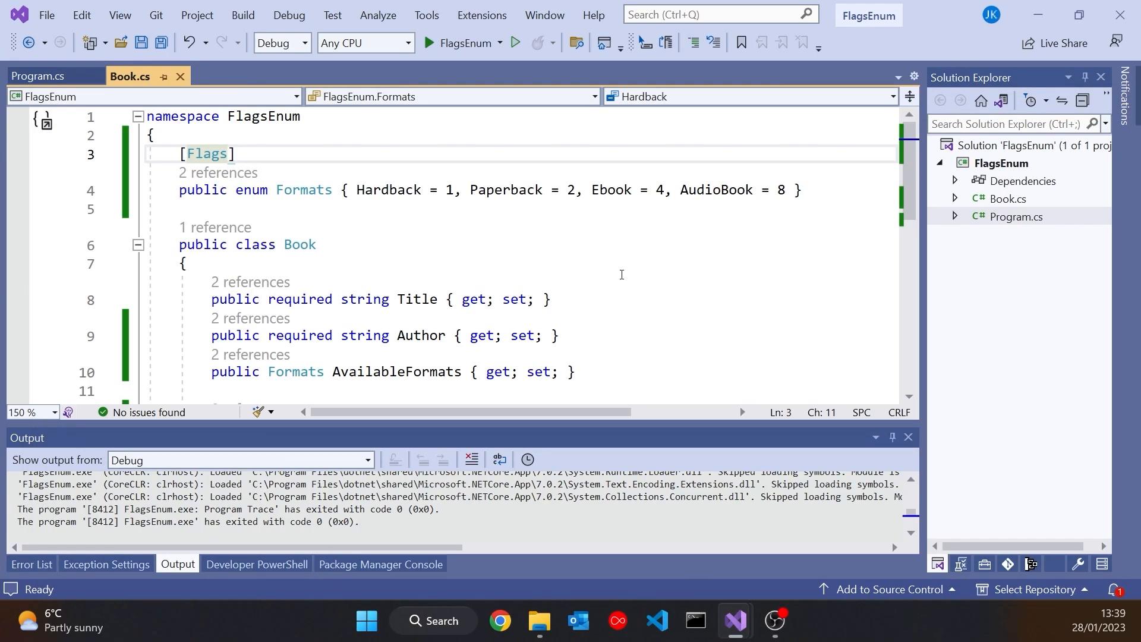
click(356, 191)
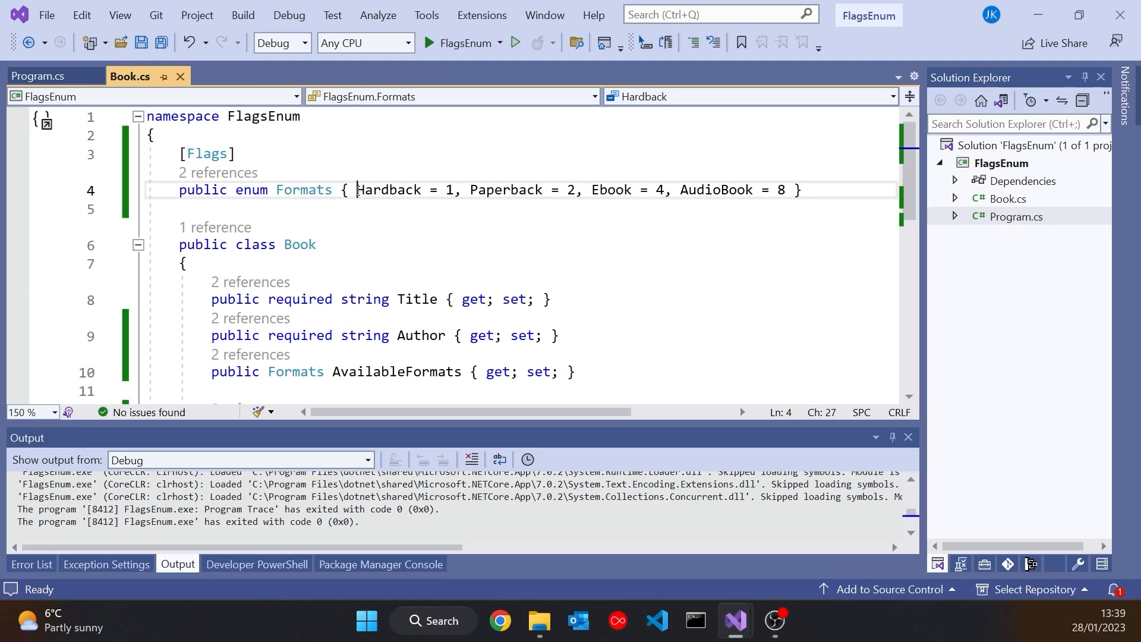
double_click(389, 189)
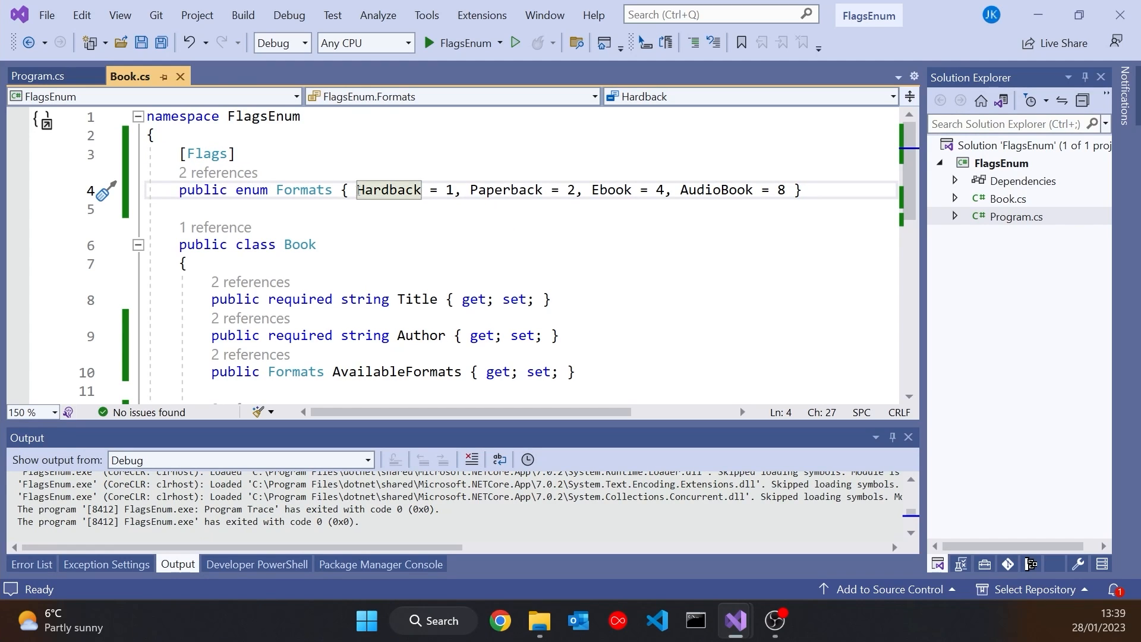
text(None = 0,)
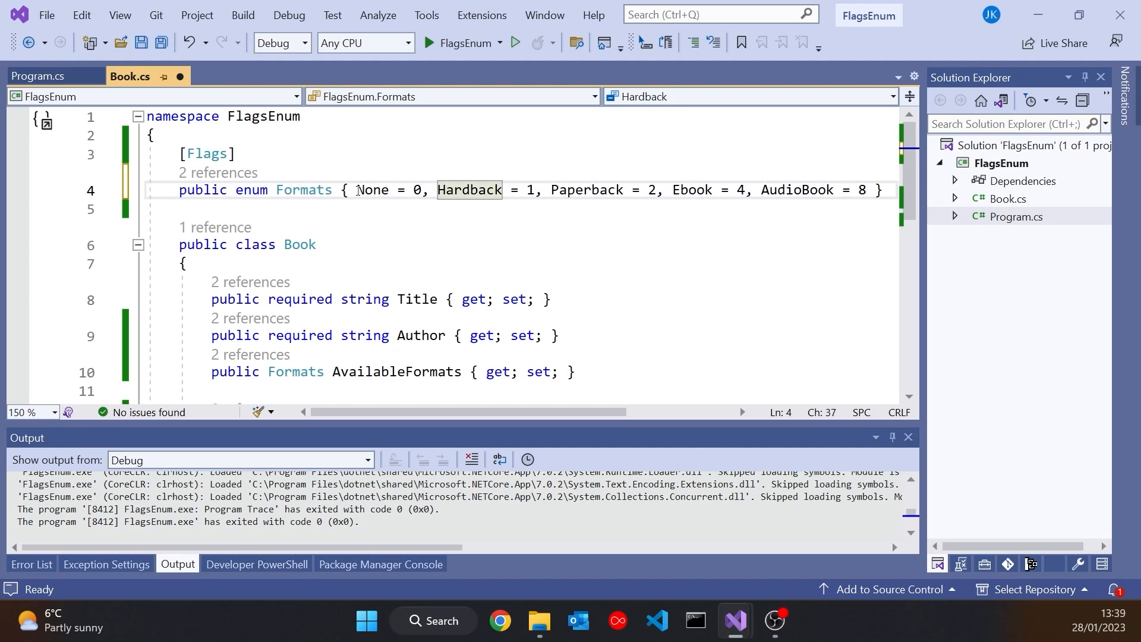
click(367, 190)
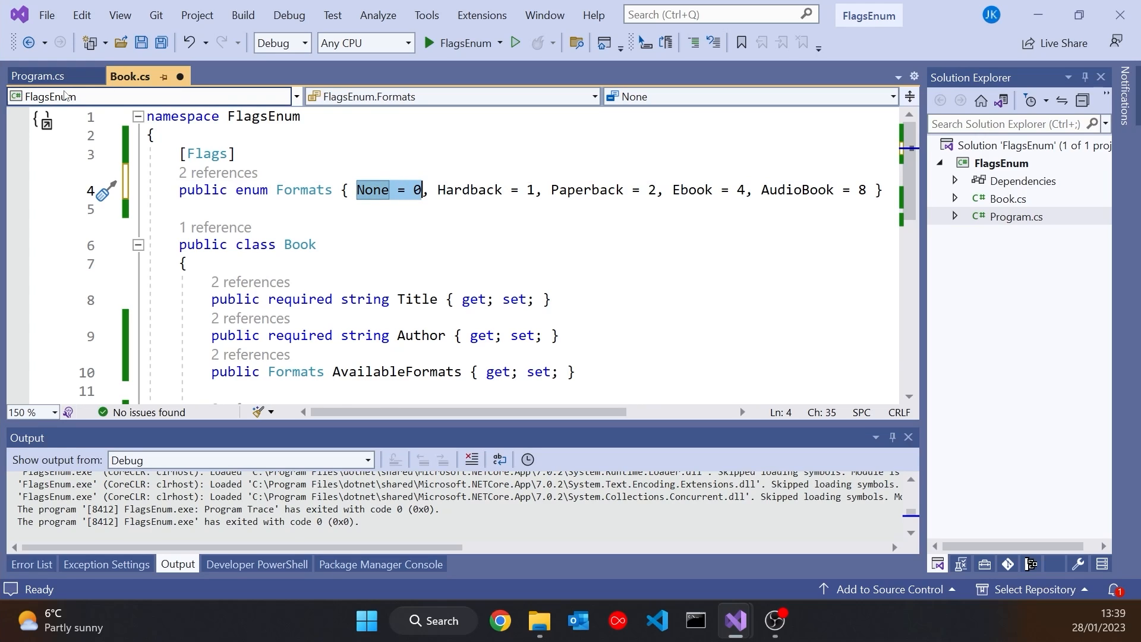
click(37, 76)
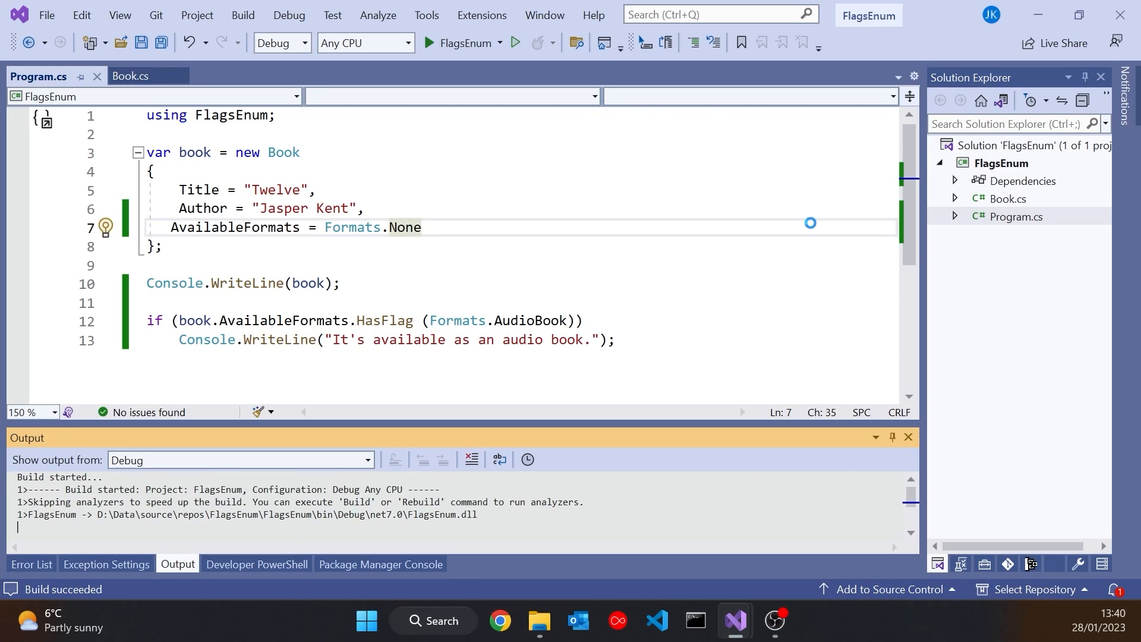
Step: Assign AvailableFormats = Formats.Hardback | Formats.AudioBook | Formats.Paperback on line 7, then go back to Book.cs
click(422, 43)
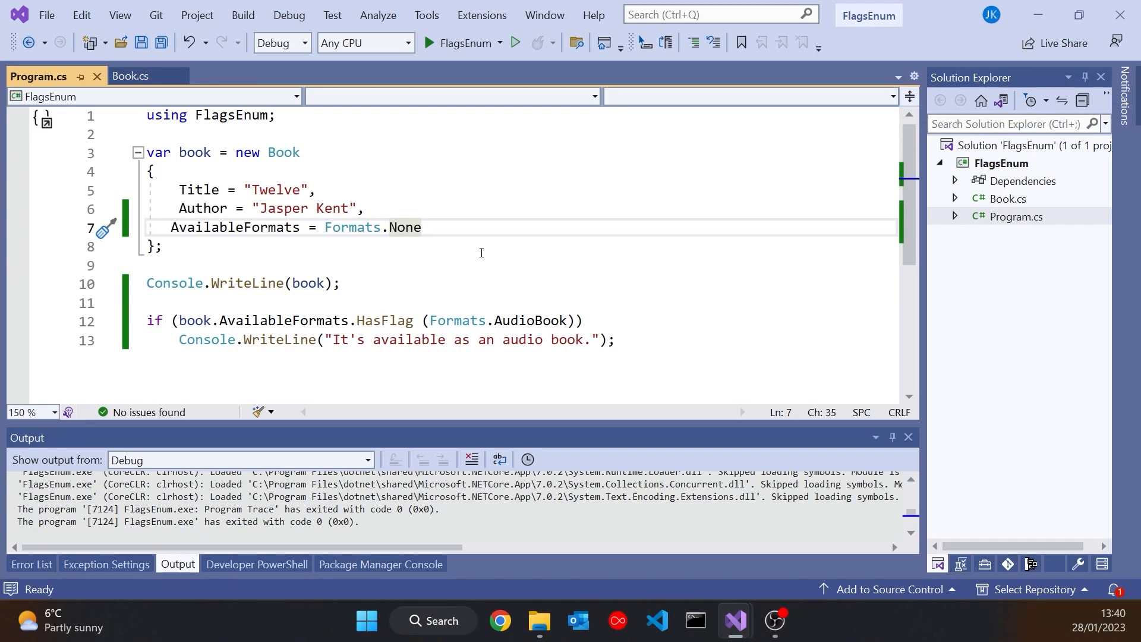
text(Formats.Hardback | Formats.AudioBook | Formats.Paperback)
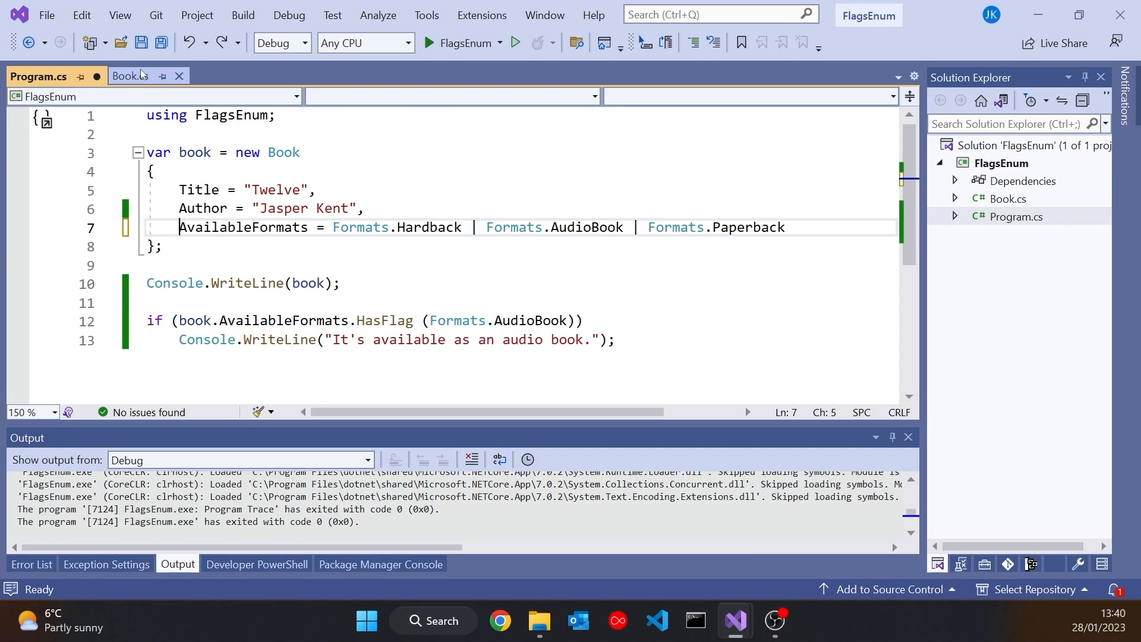
click(127, 76)
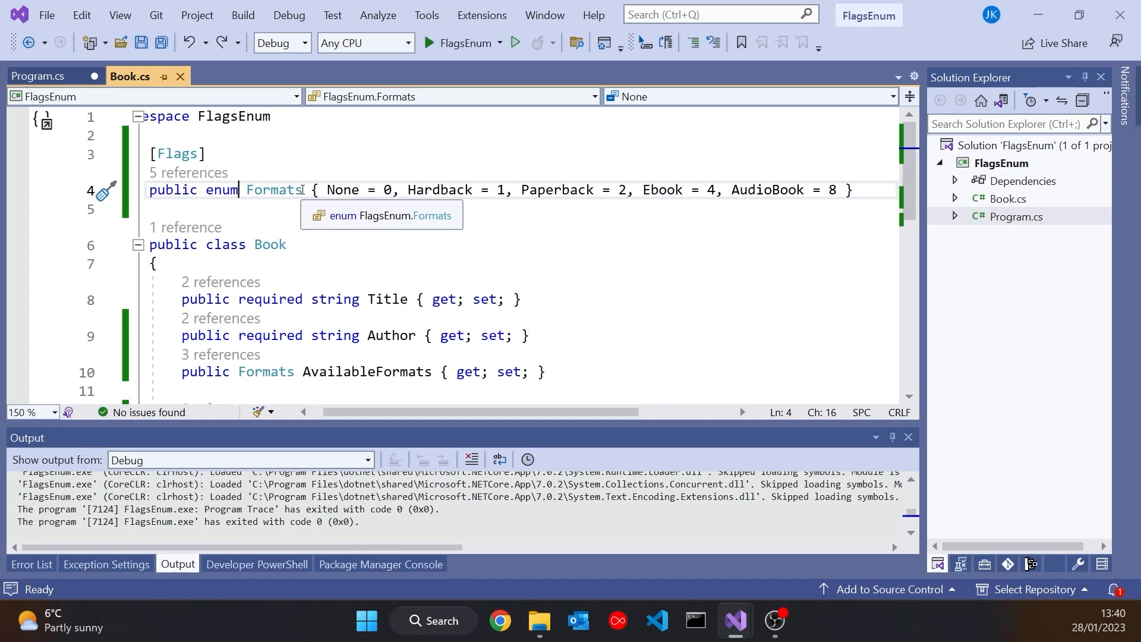
text(: long)
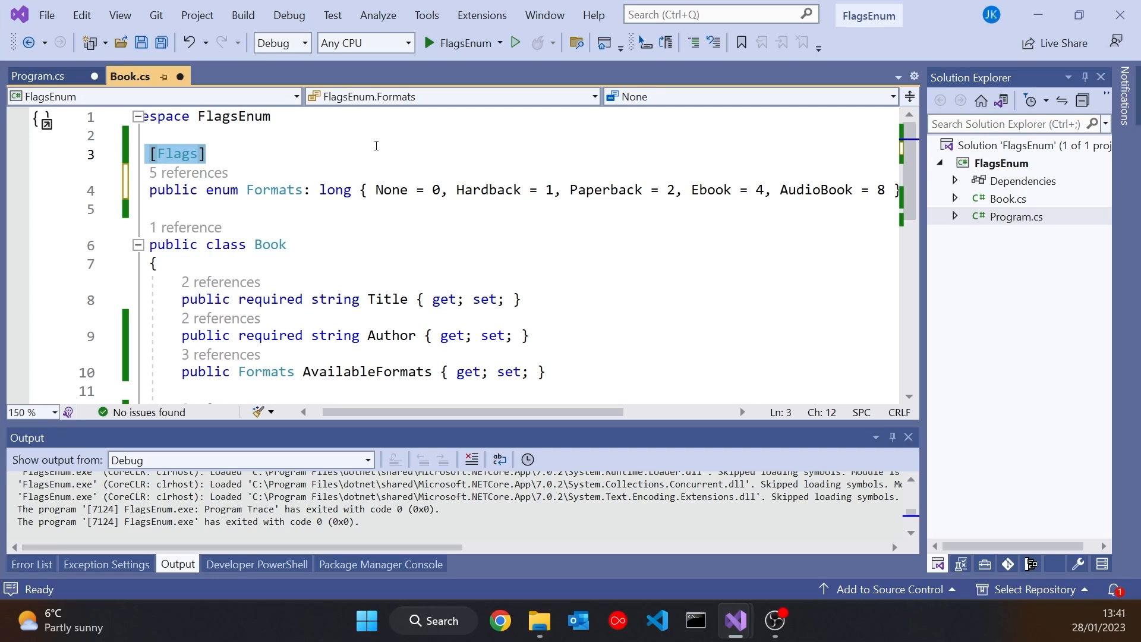
mouse_move(540, 434)
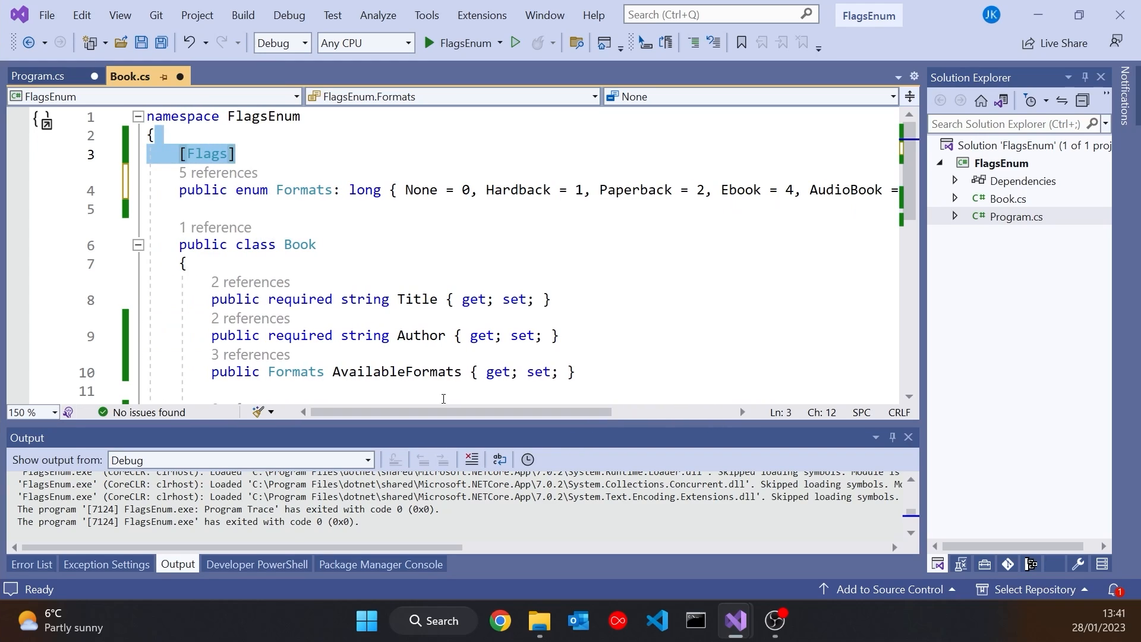
mouse_move(303, 190)
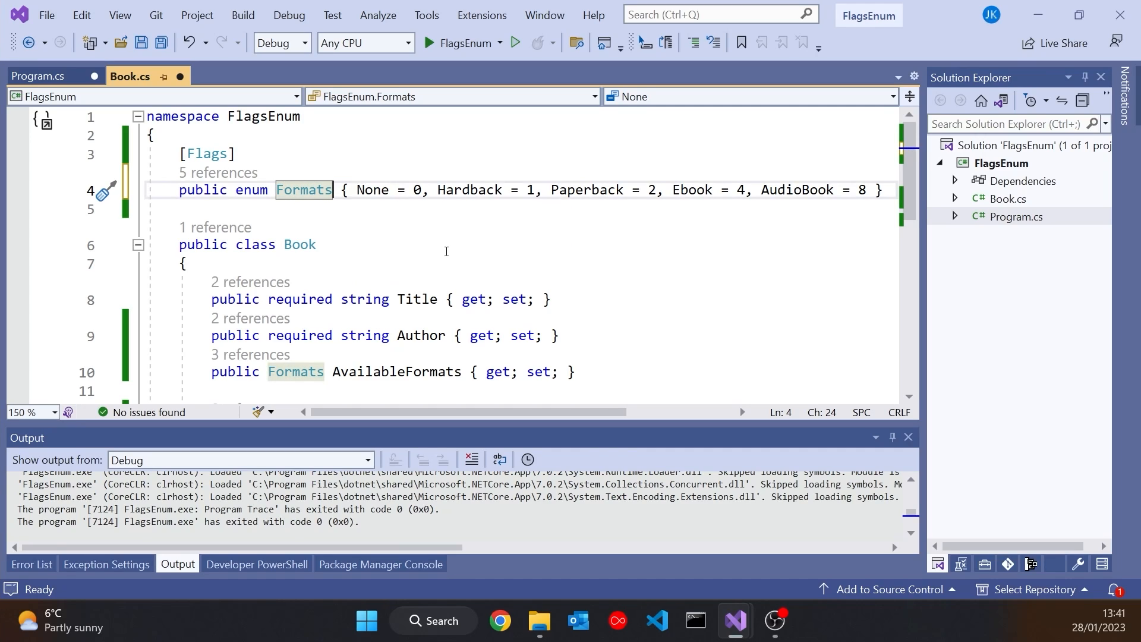
mouse_move(426, 264)
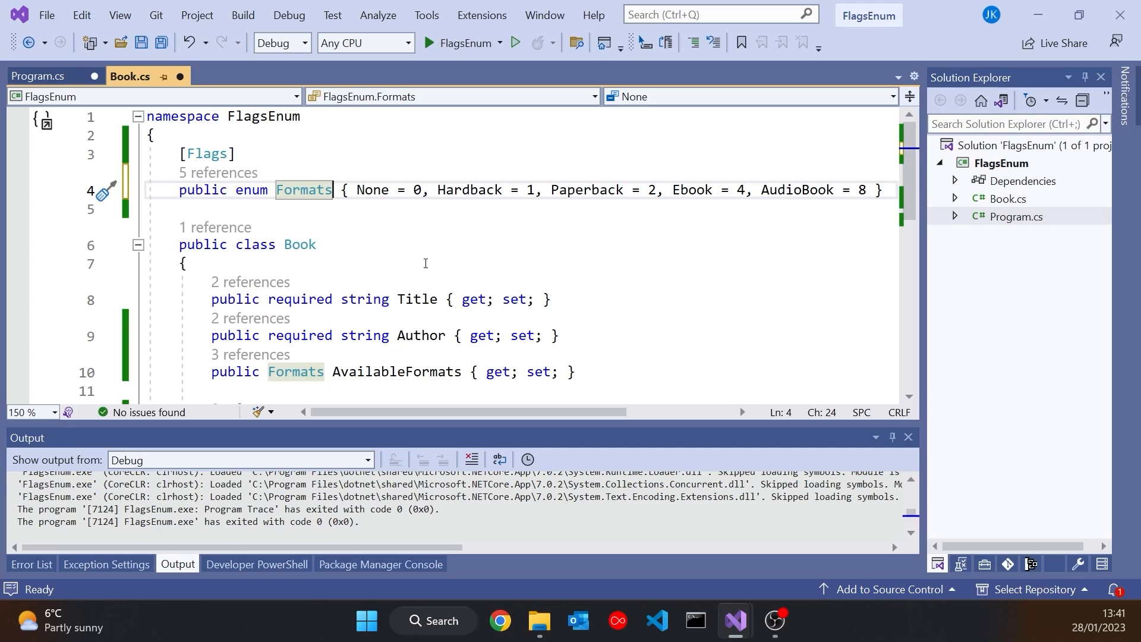
mouse_move(529, 189)
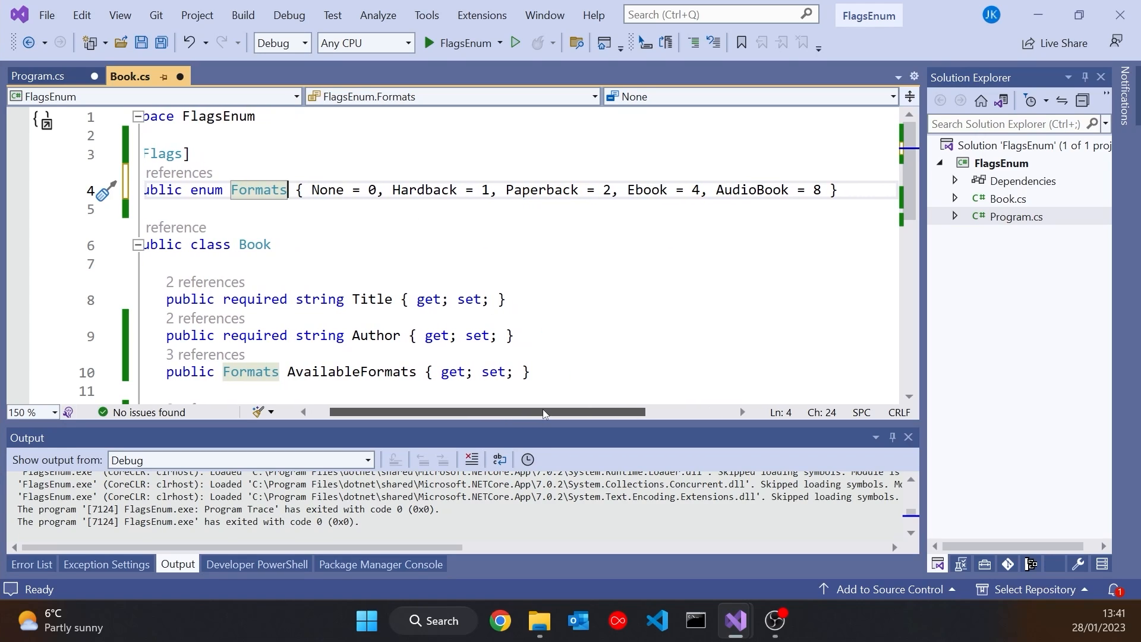
scroll(left, 3)
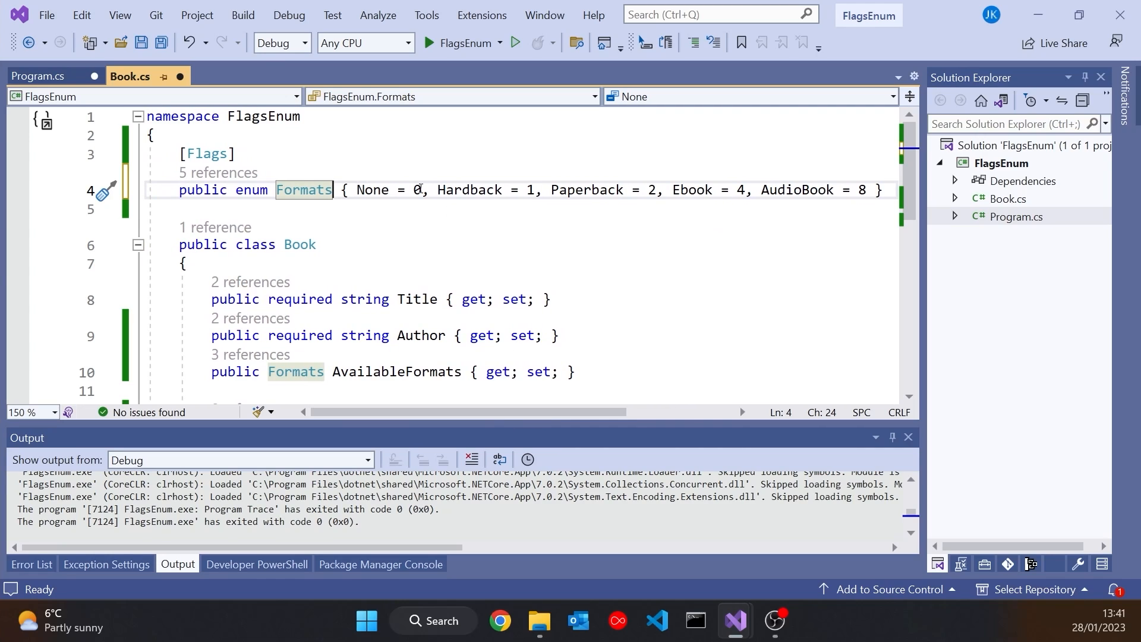
double_click(372, 189)
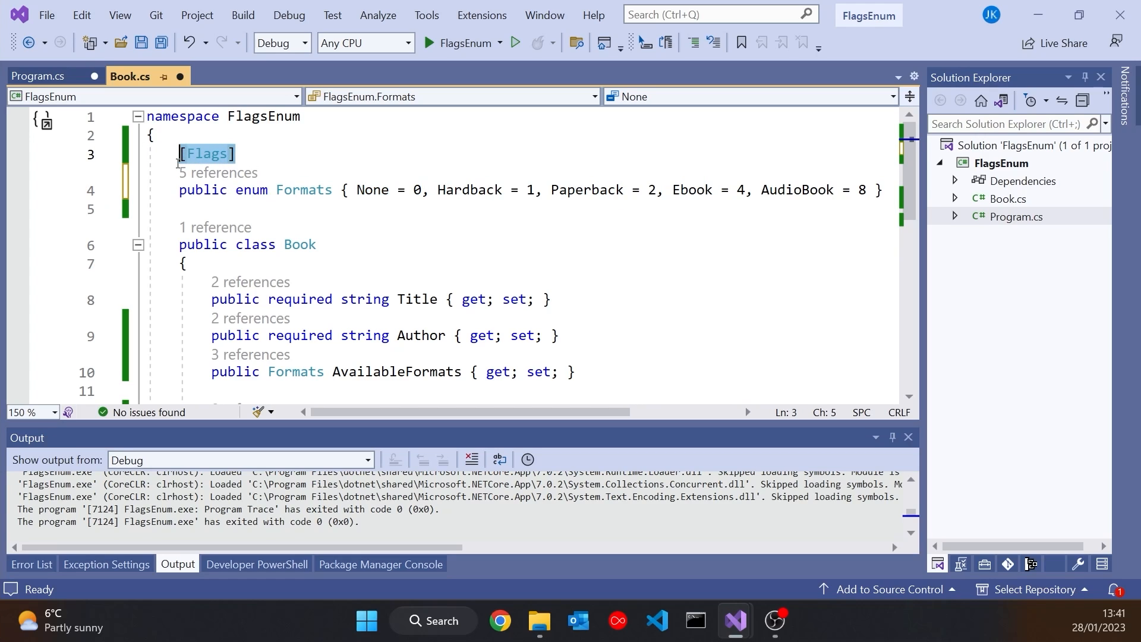
click(37, 76)
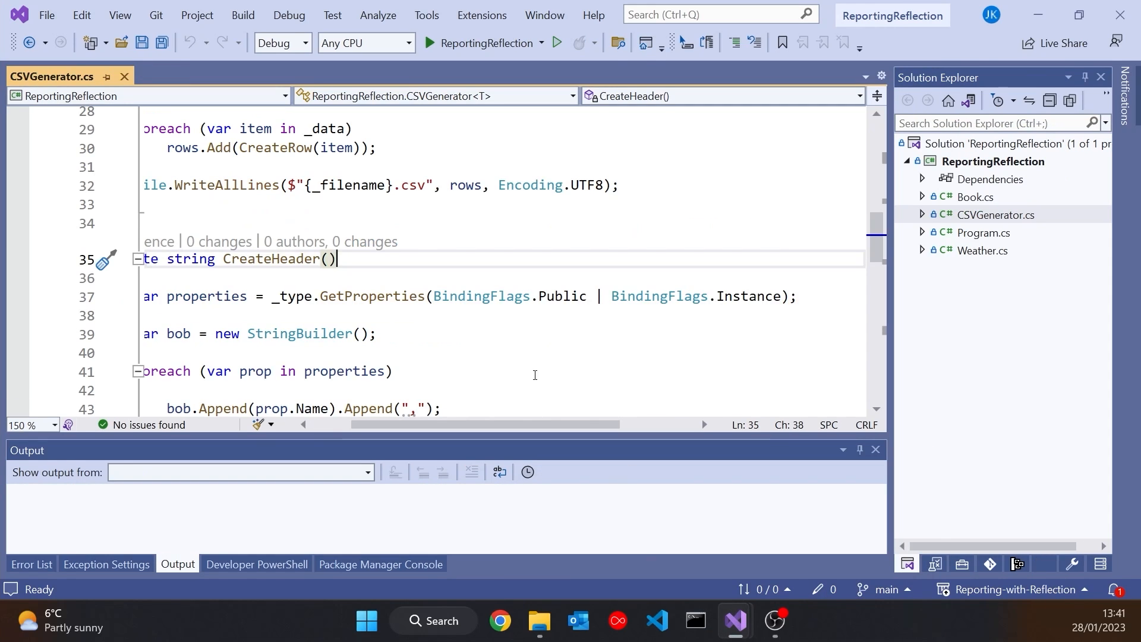
mouse_move(474, 304)
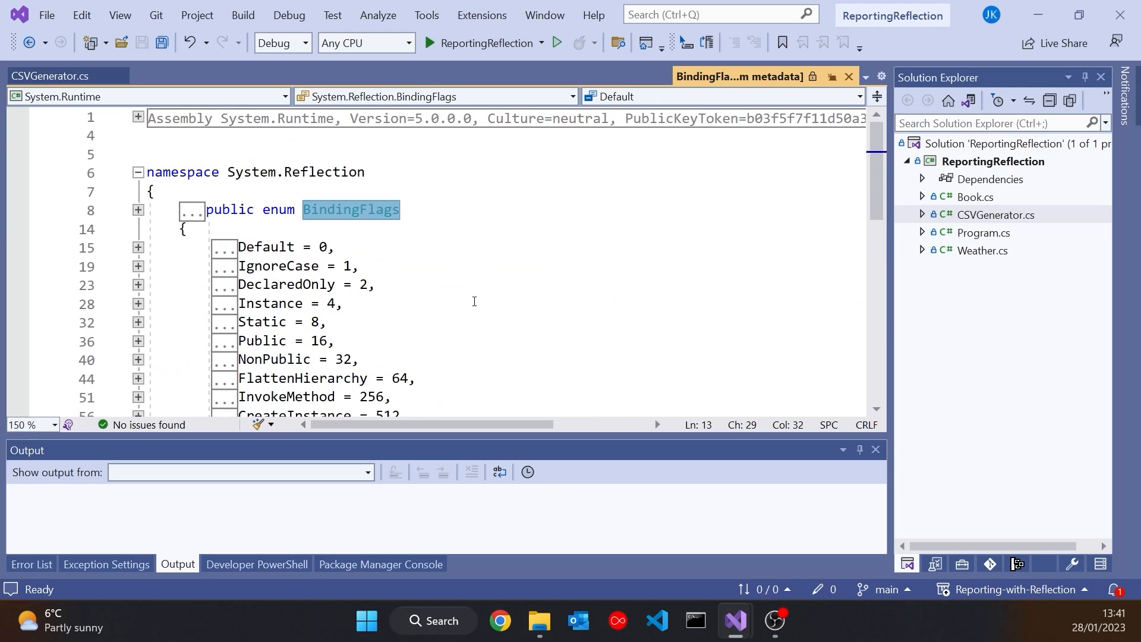
mouse_move(347, 266)
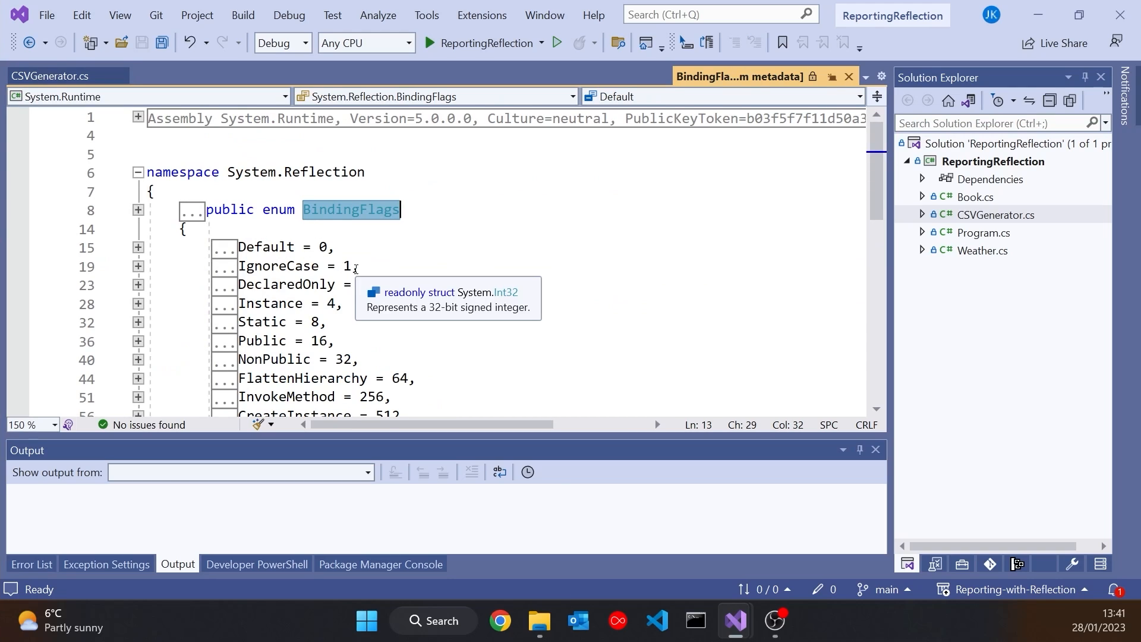
Step: Scroll through the BindingFlags metadata to view its power-of-two values from Default = 0
scroll(down, 3)
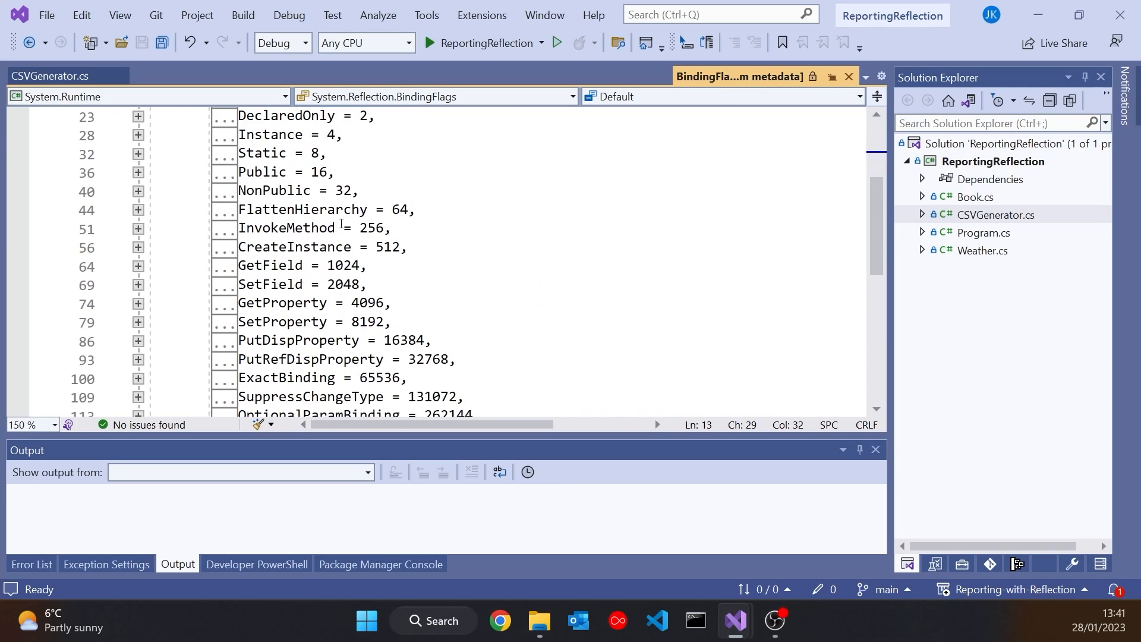